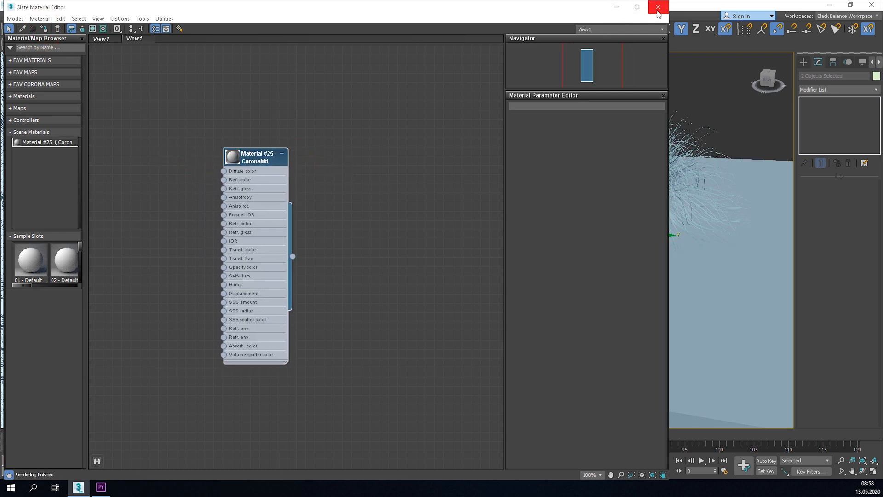
mouse_move(668, 68)
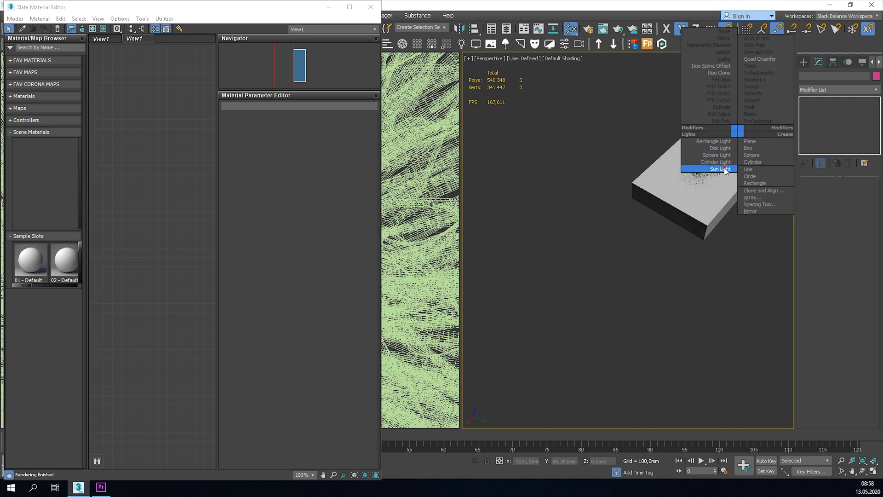
Place a Sun Light from the quad menu above the box and start Corona interactive rendering
click(719, 169)
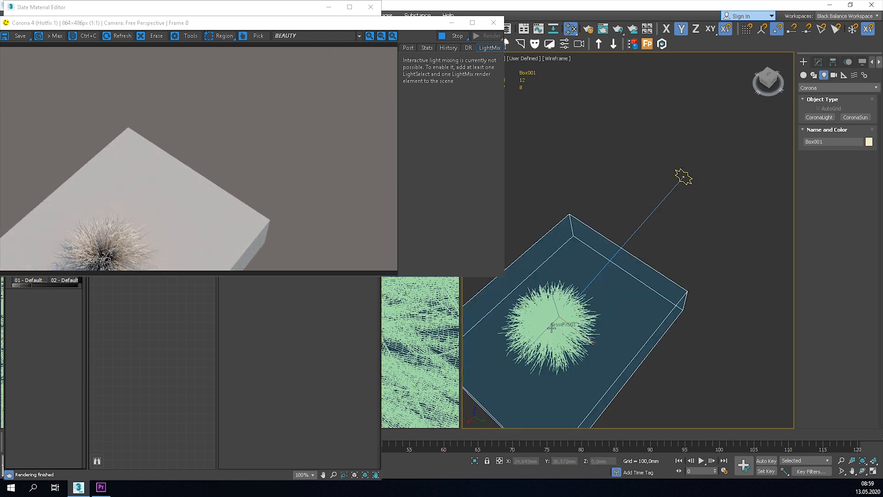
Move the CoronaSun to reshape the tuft's shadows, then stop the interactive render
click(549, 327)
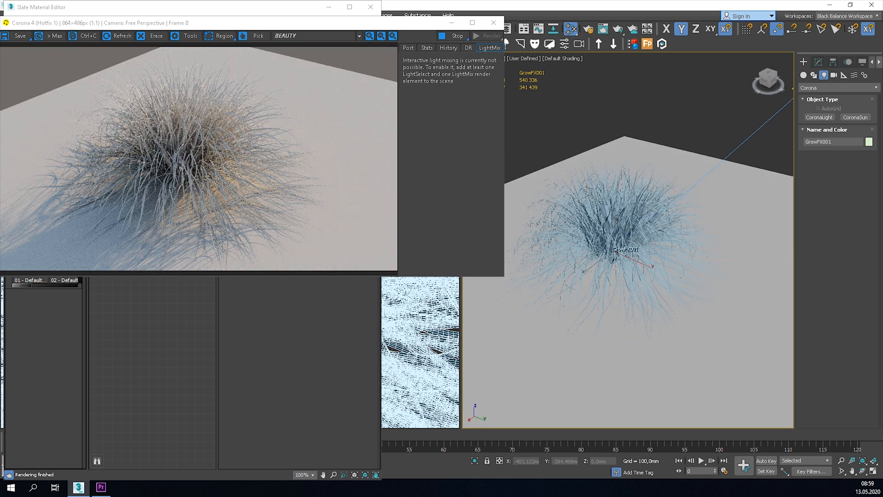
mouse_move(617, 218)
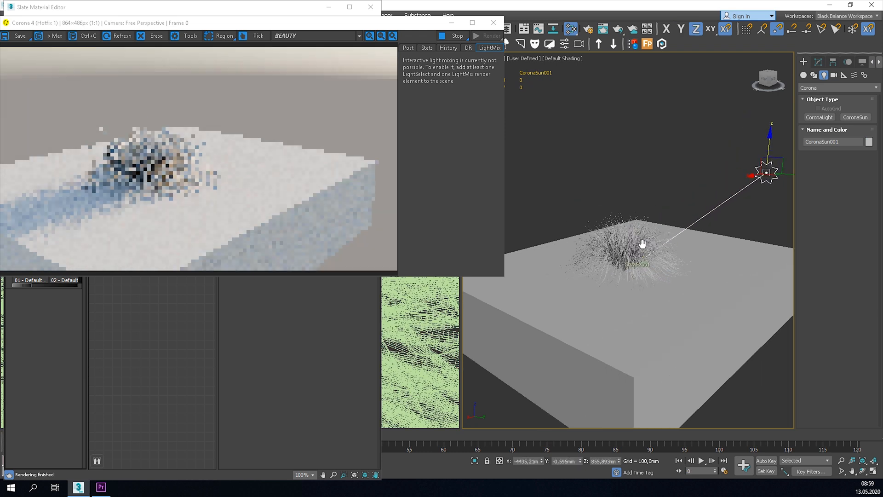
click(603, 288)
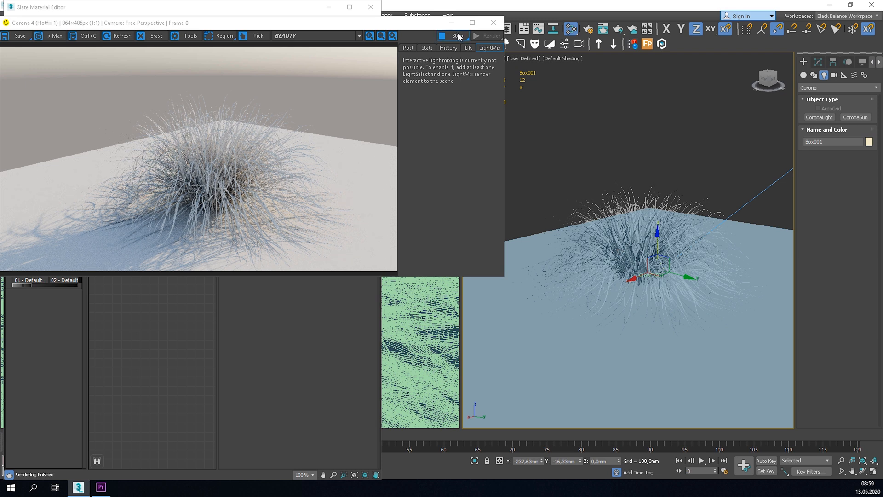
click(457, 35)
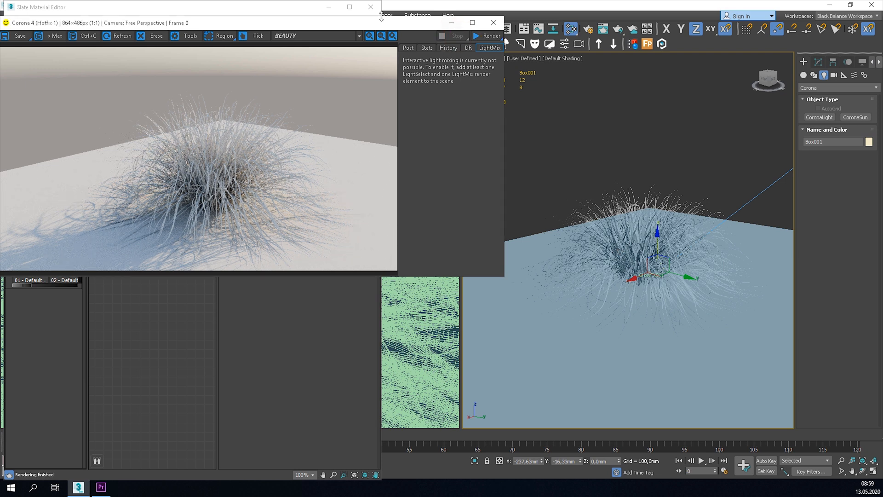
click(370, 7)
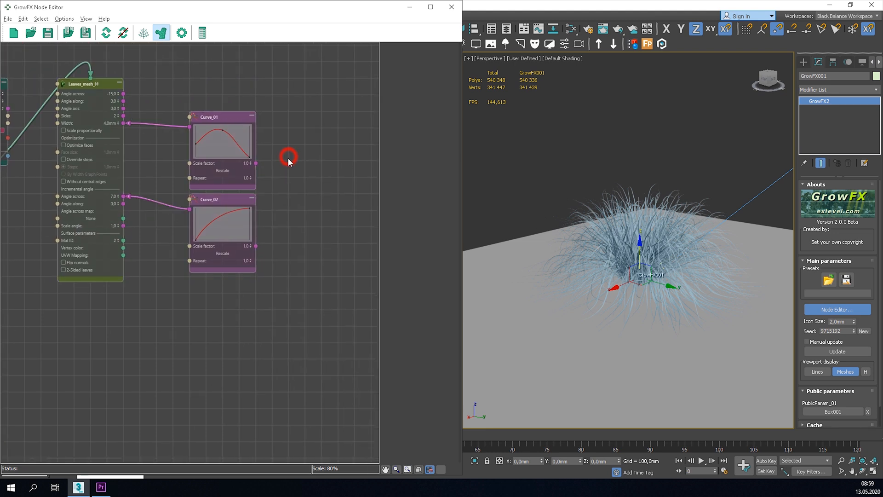
Connect a Chaos Material ID node holding IDs 2, 3 and 4 to Leaves_mesh_01's Mat ID
click(222, 117)
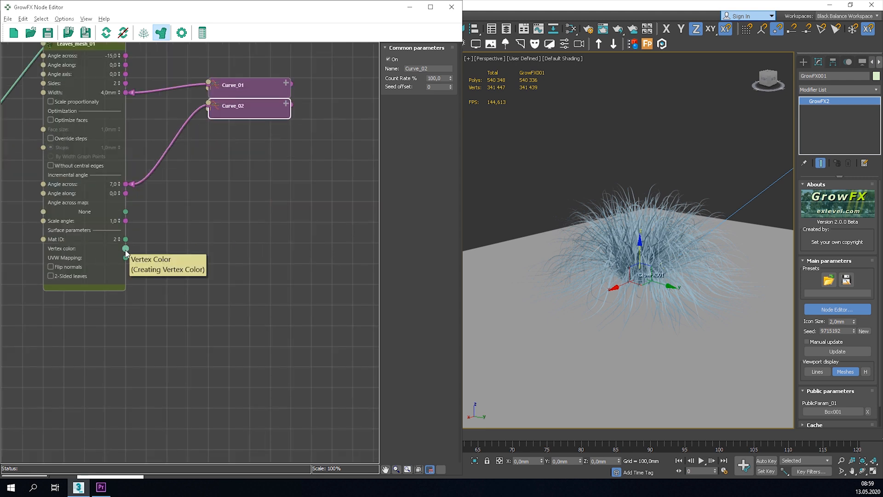
mouse_move(125, 239)
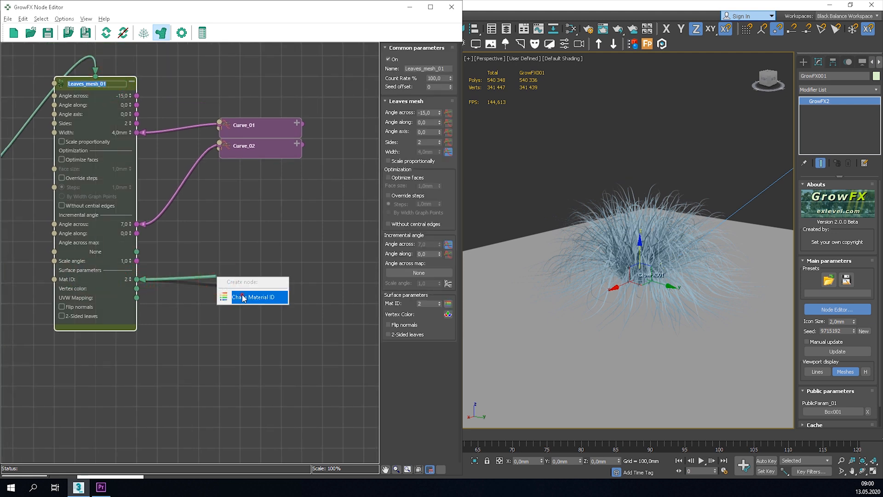
click(259, 297)
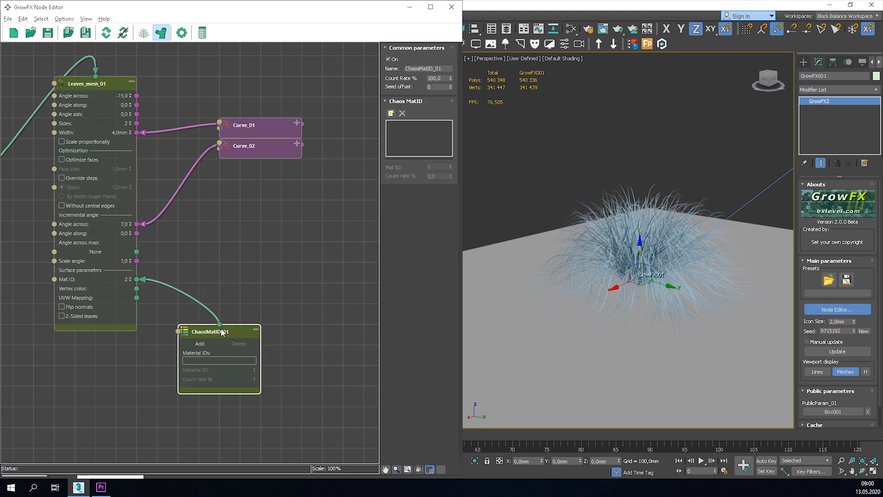
drag(218, 331, 240, 311)
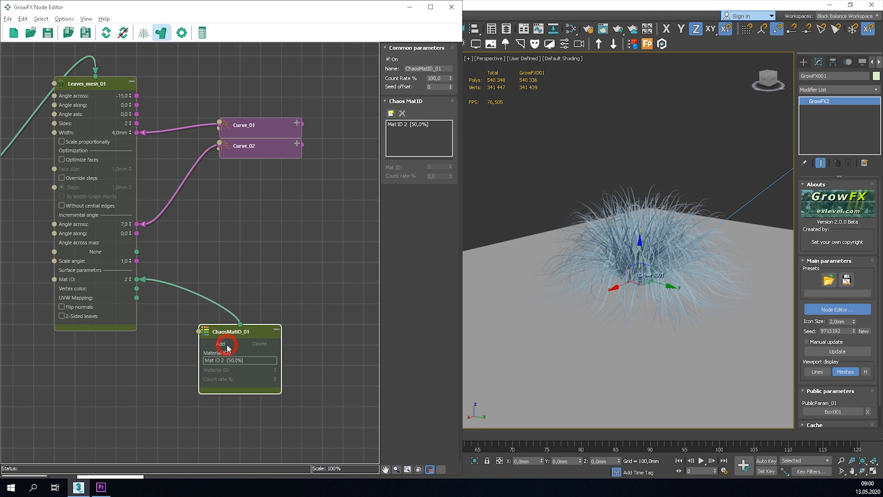
click(220, 344)
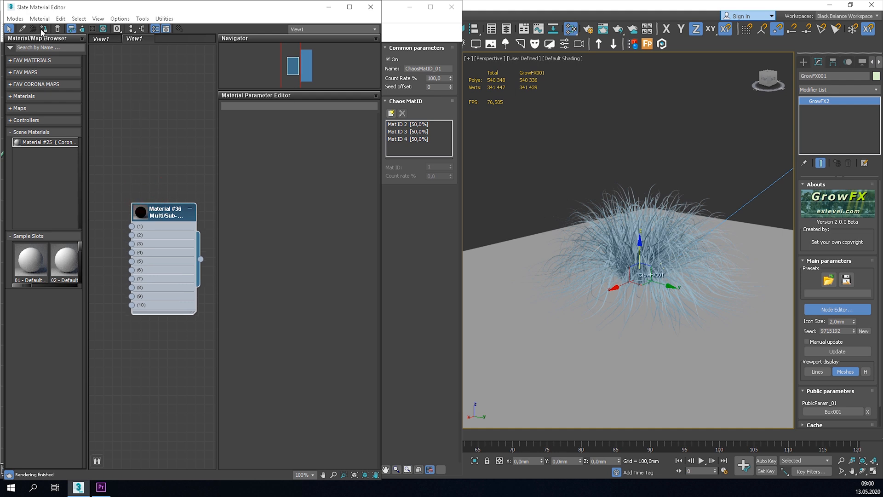
Create a ten-slot Multi/Sub-Object material and assign it to the GrowFX grass tuft
right_click(150, 198)
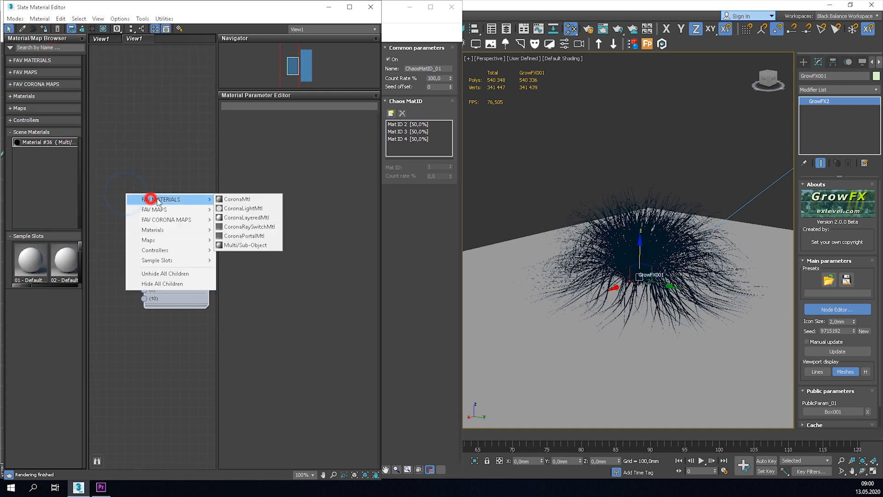
click(235, 198)
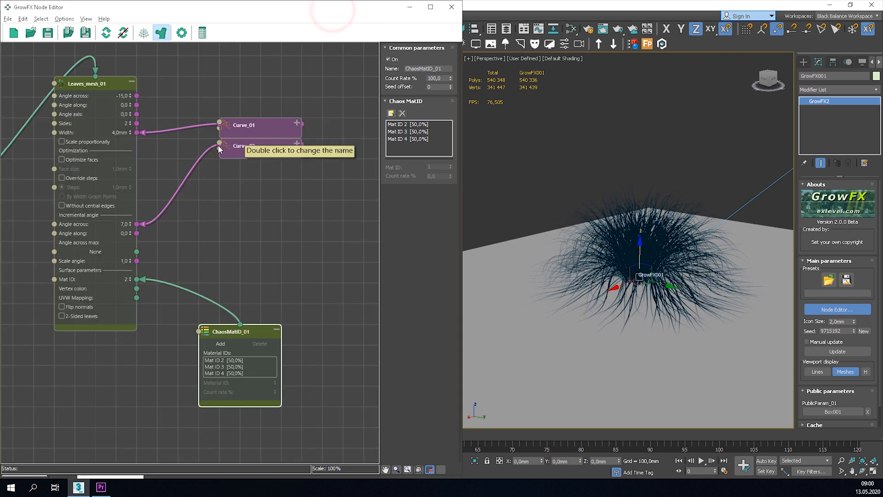
Lower each Chaos MatID entry by one so the IDs become 1, 2 and 3
scroll(down, 3)
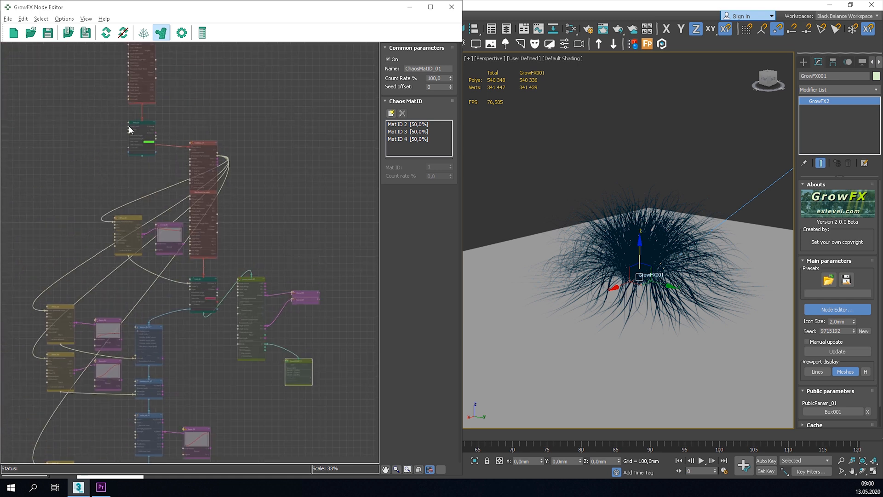
mouse_move(331, 383)
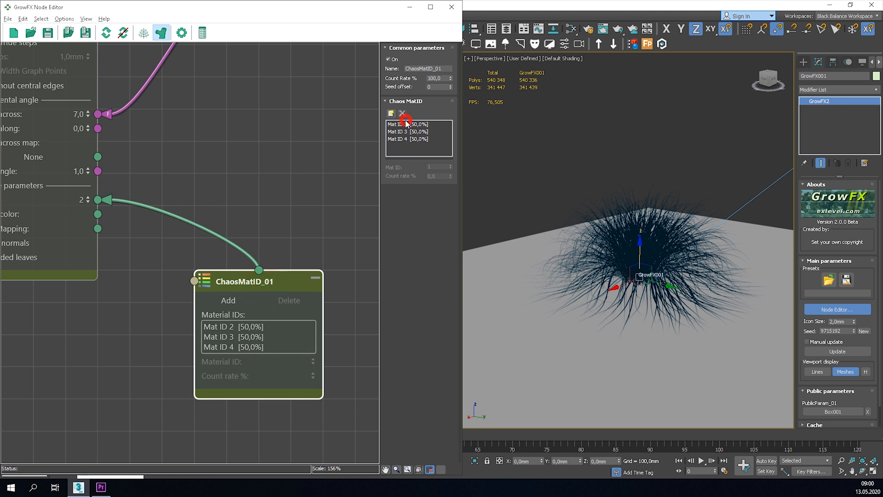
click(406, 124)
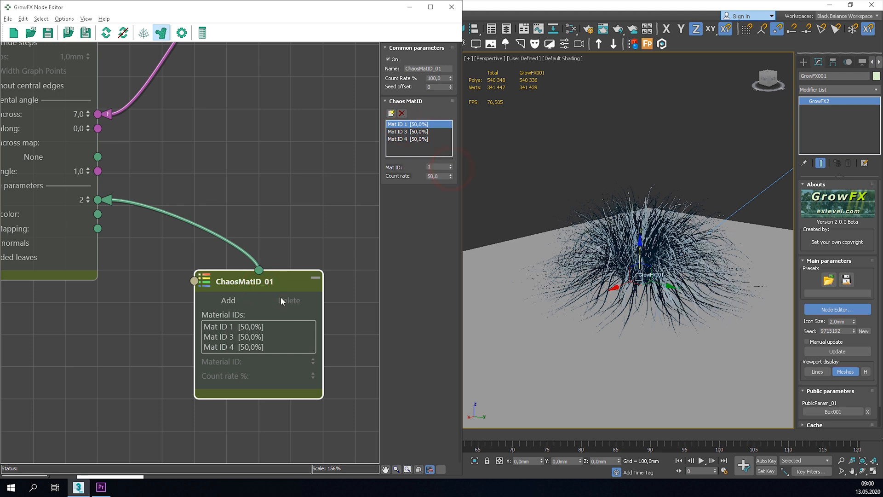
click(233, 336)
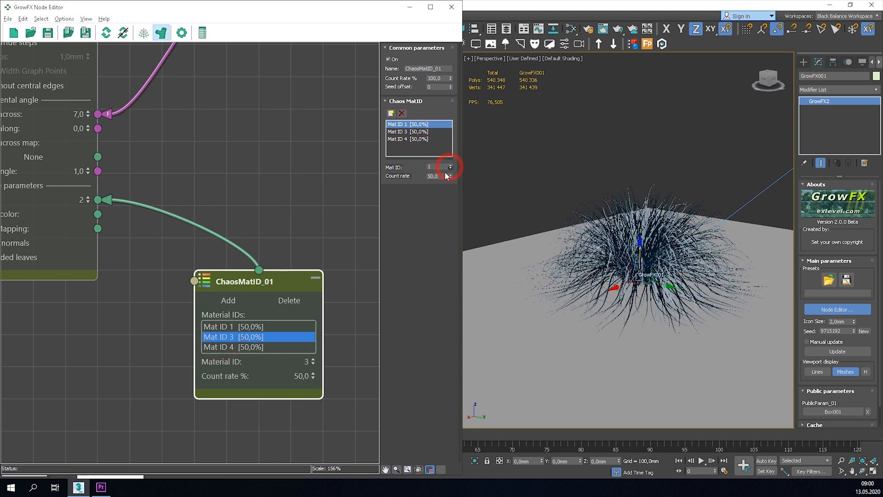
click(450, 164)
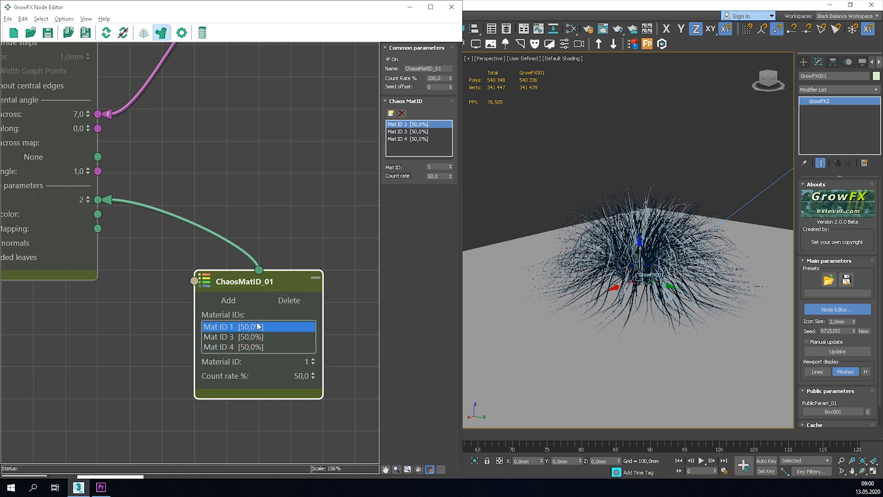
click(233, 337)
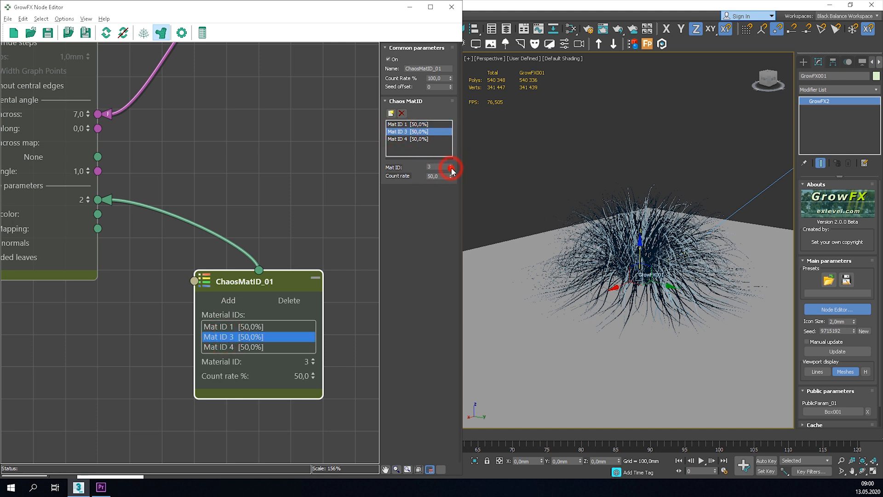
click(449, 169)
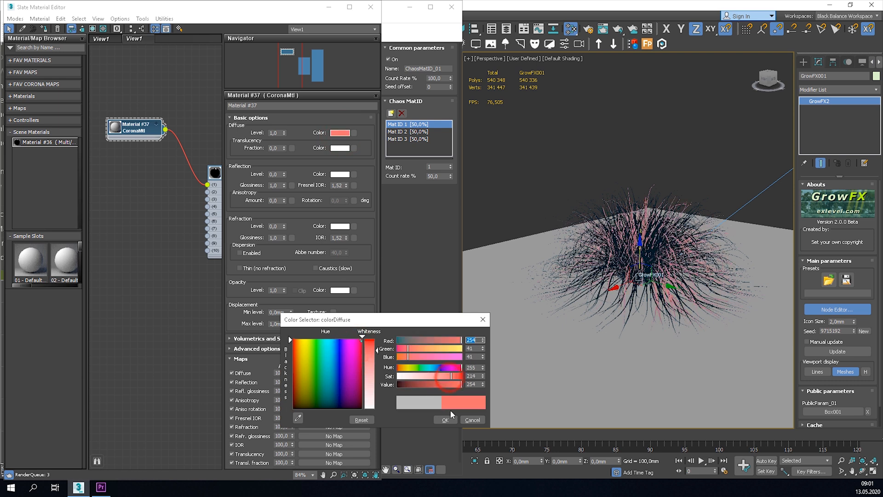
Wire three CoronaMtl sub-materials into slots 1–3 with red, blue and yellow-green diffuse colours
click(445, 420)
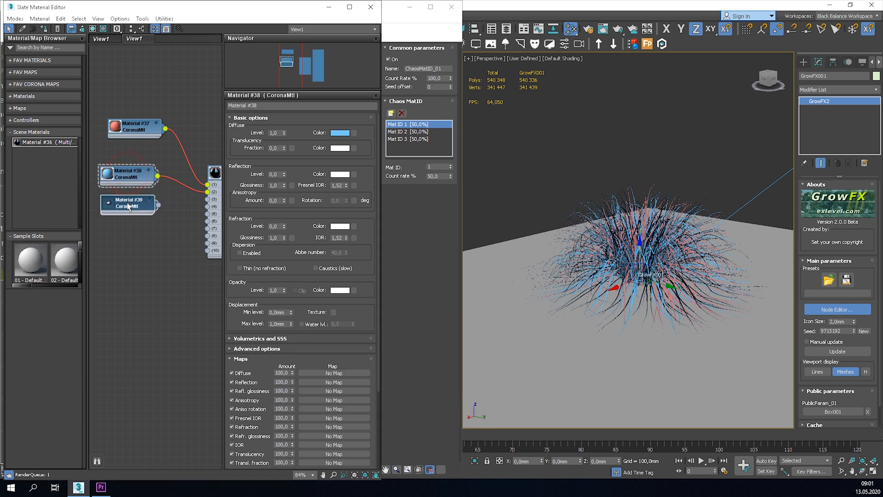
click(128, 205)
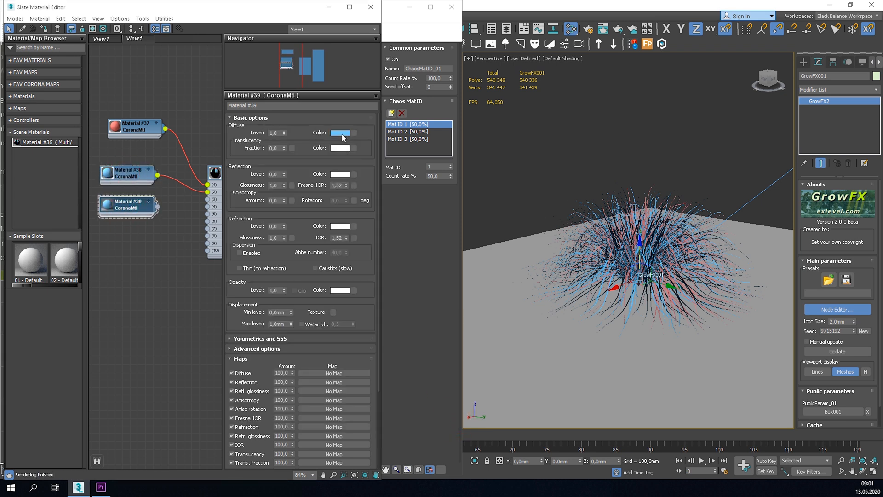
click(341, 133)
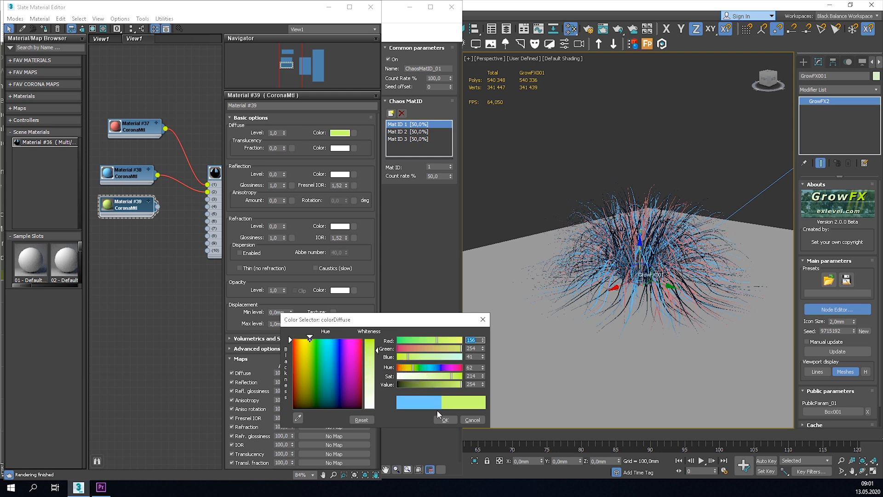
click(444, 420)
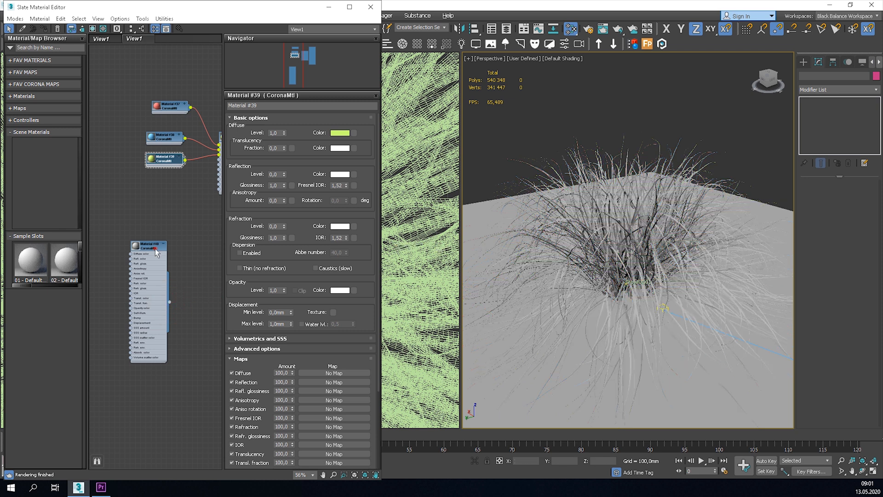
click(370, 7)
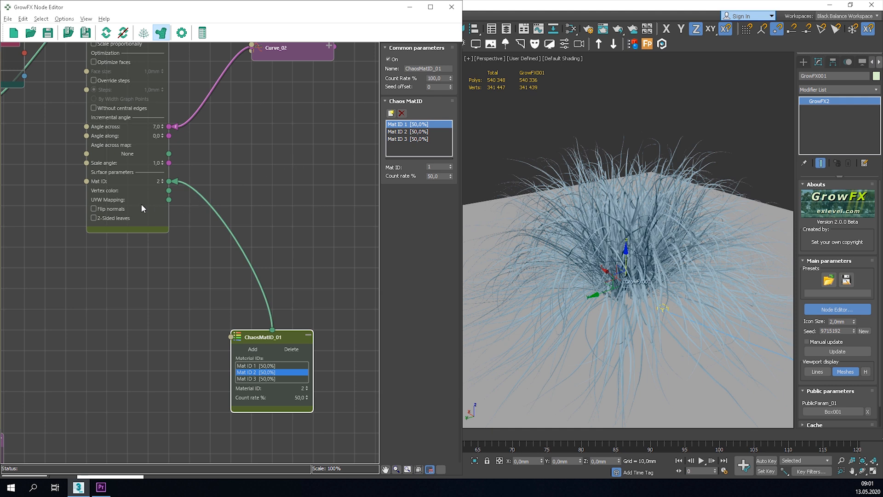
Create a Vertex Color: Coloring along paths node on the leaves' Vertex color socket
click(168, 191)
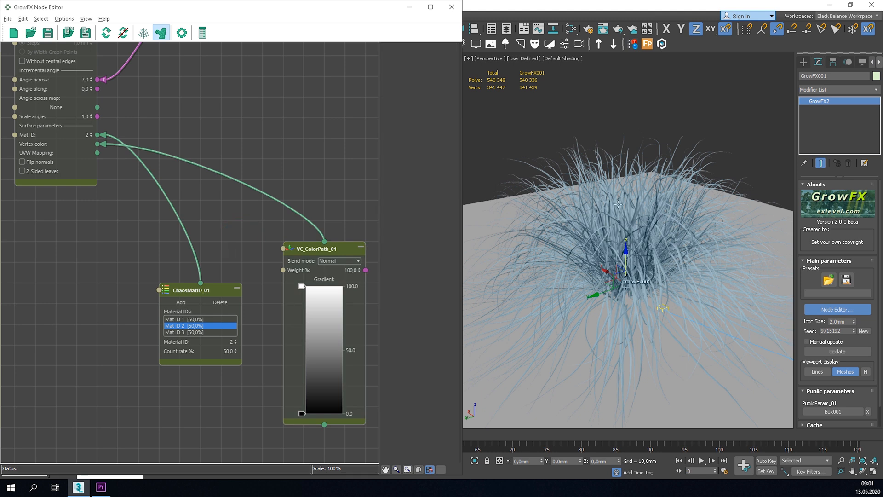
click(321, 249)
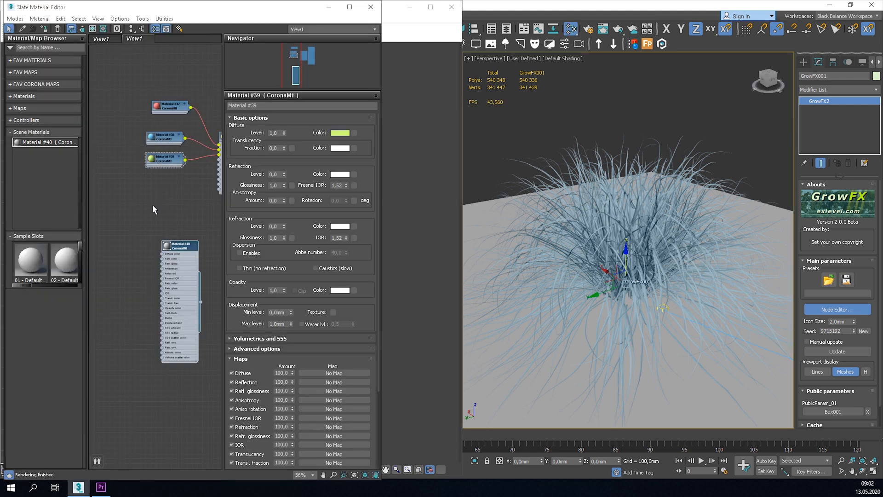
Wire a Vertex Color map into Material #39's Diffuse slot
right_click(155, 210)
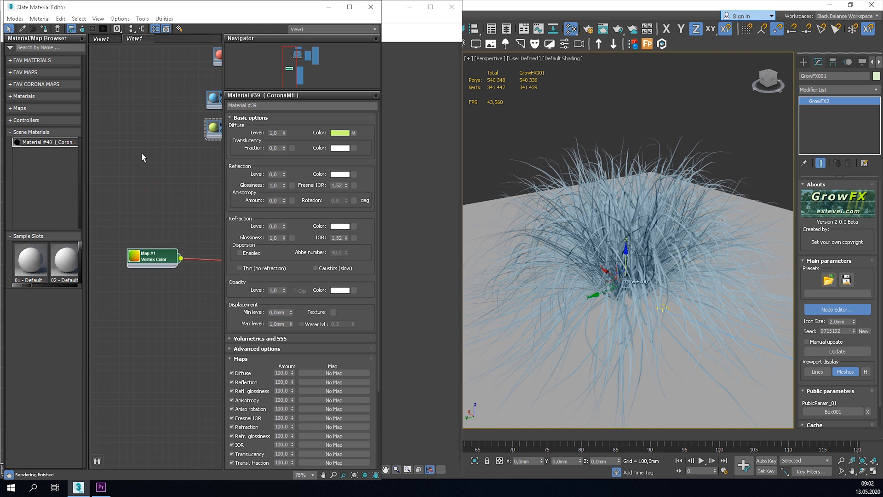
right_click(620, 135)
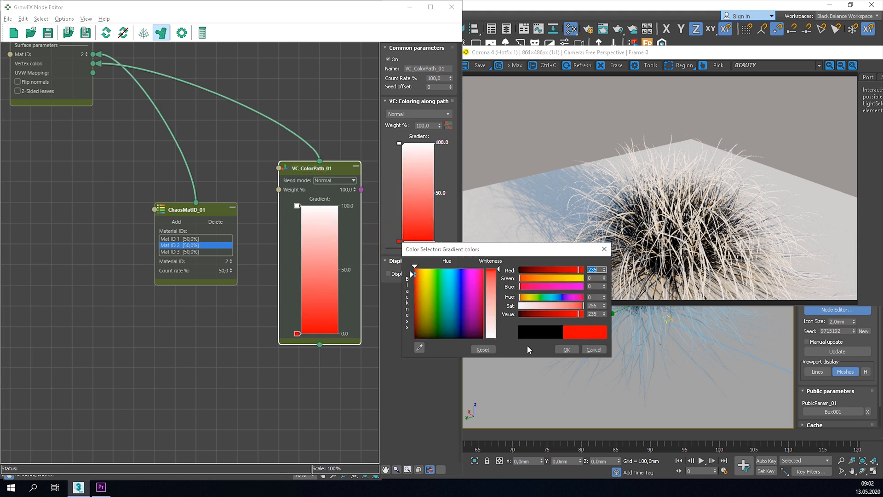
Set the VC_ColorPath_01 gradient's bottom stop to red and top stop to blue
click(566, 349)
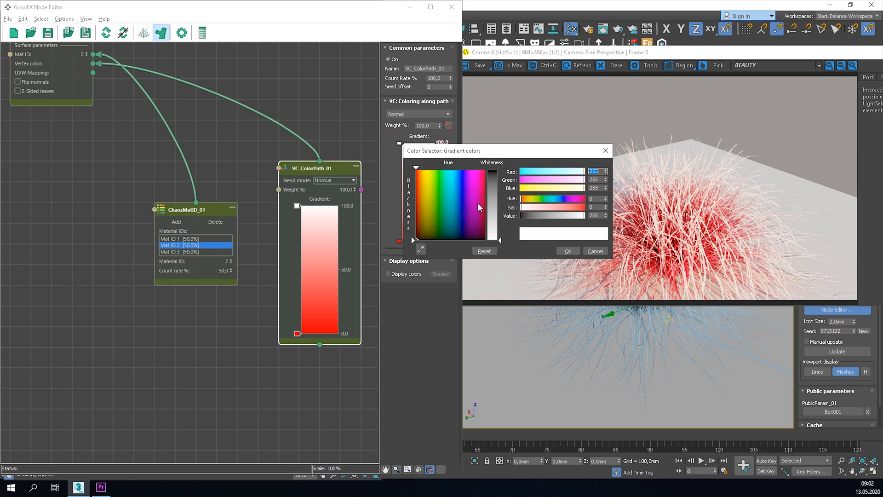
click(567, 251)
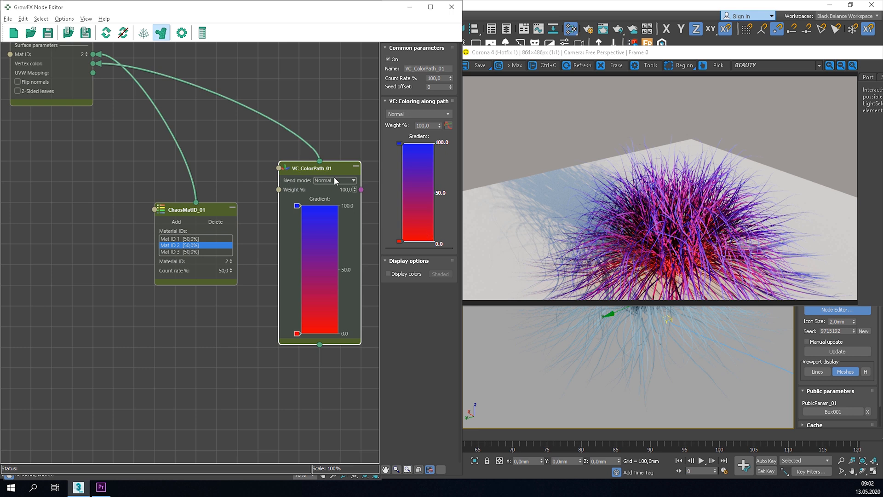
drag(311, 168, 330, 251)
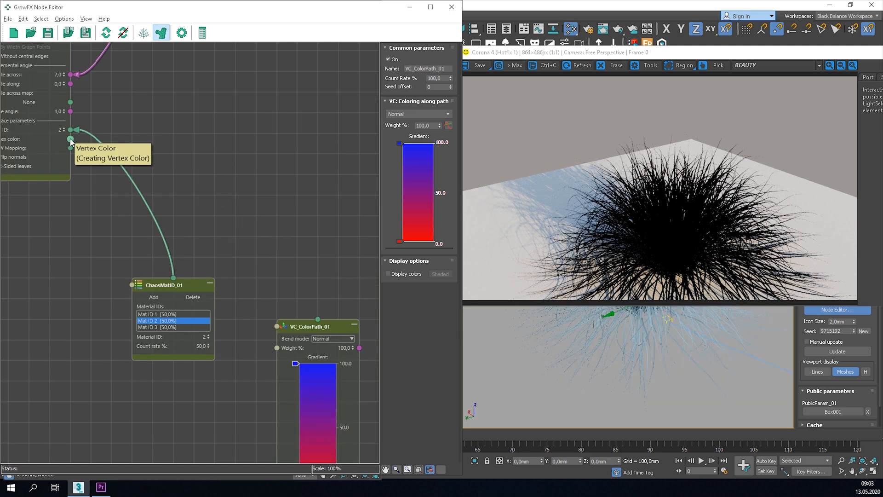
Create an Inherit from parent vertex colour node for the first leaves
drag(71, 139, 230, 144)
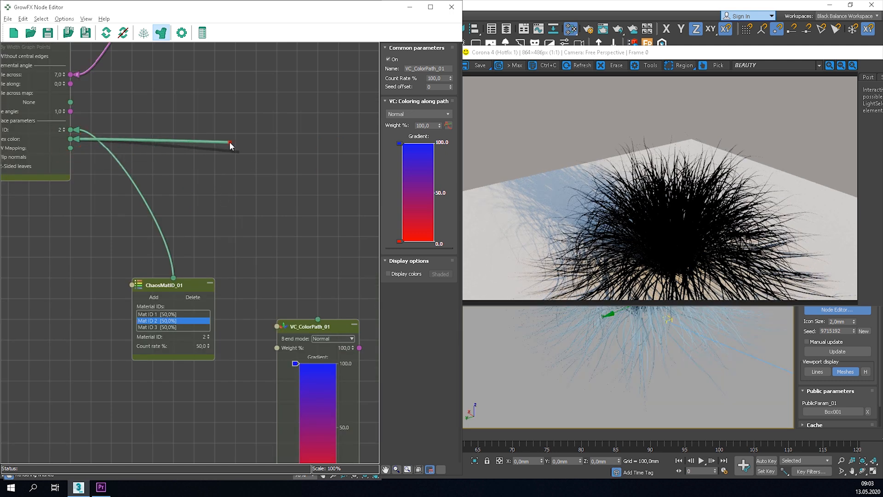
click(230, 145)
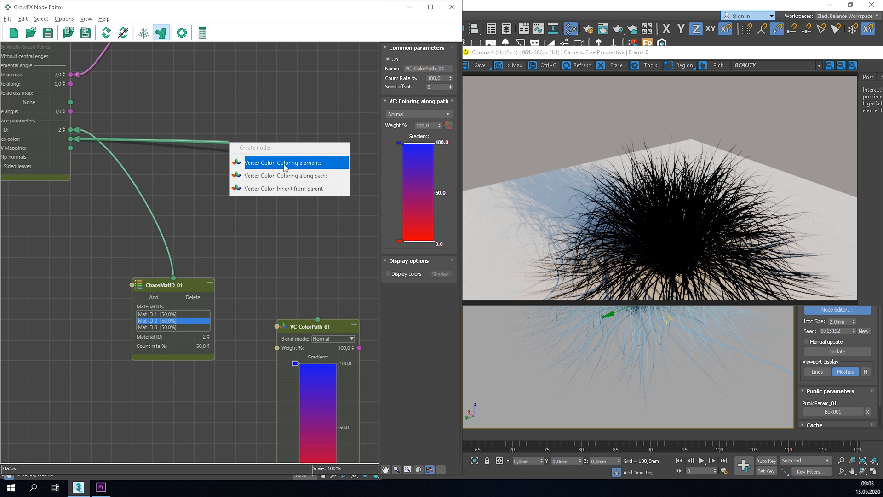
click(286, 163)
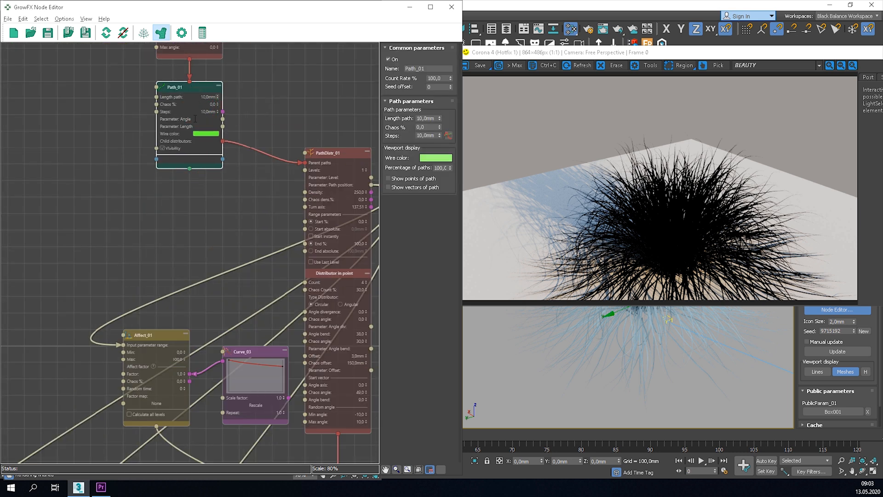
Add a Coloring along paths gradient node to the second leaves' vertex colour
click(189, 169)
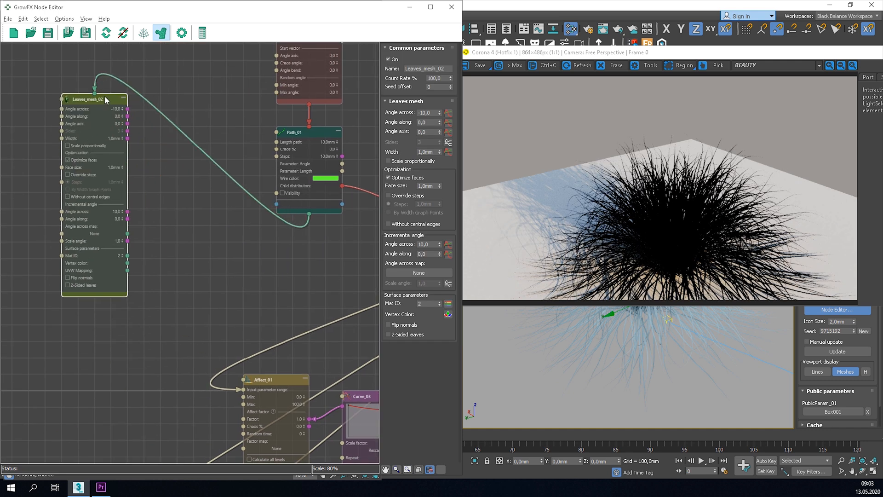
mouse_move(128, 264)
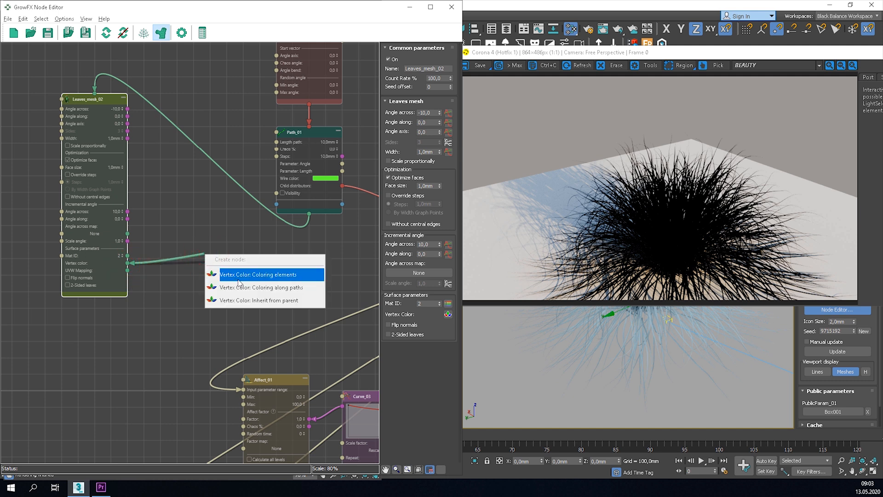
mouse_move(262, 287)
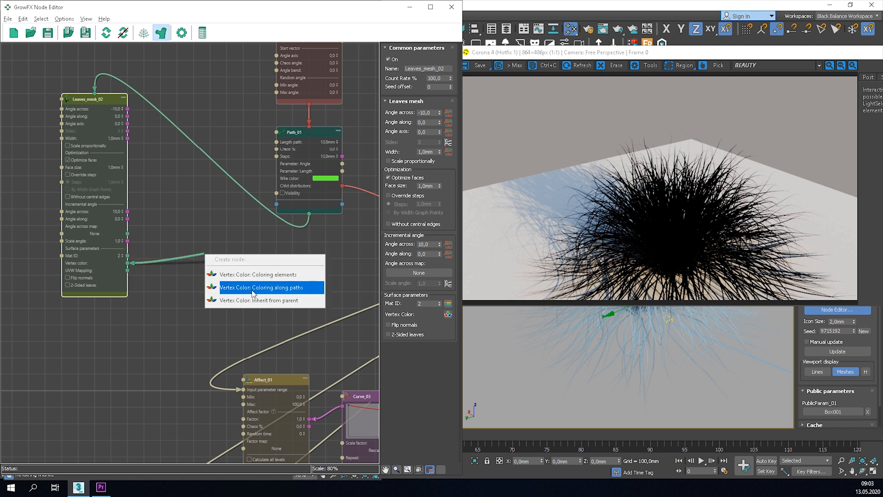
click(262, 287)
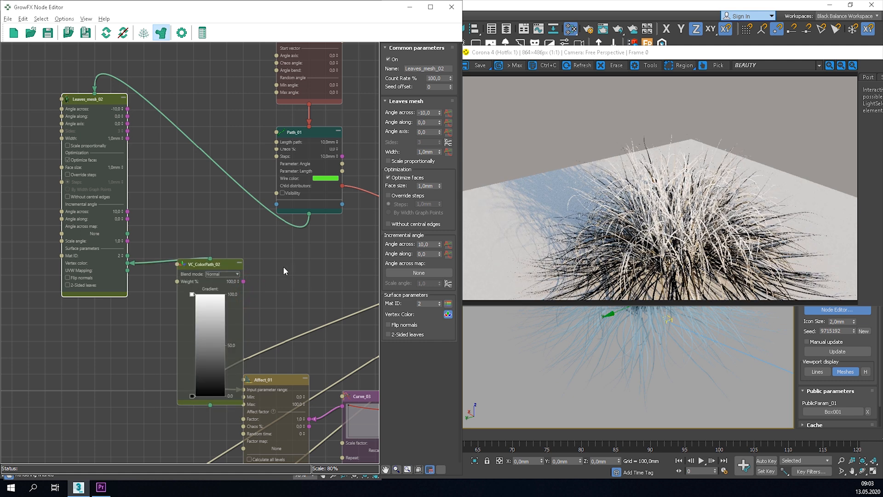
scroll(down, 3)
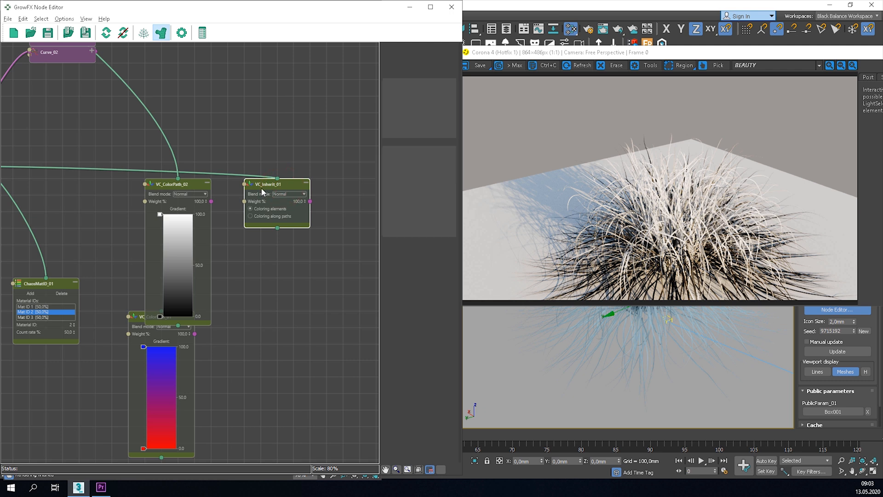
Delete VC_ColorPath_01 and set VC_ColorPath_02's top gradient stop to green
click(268, 184)
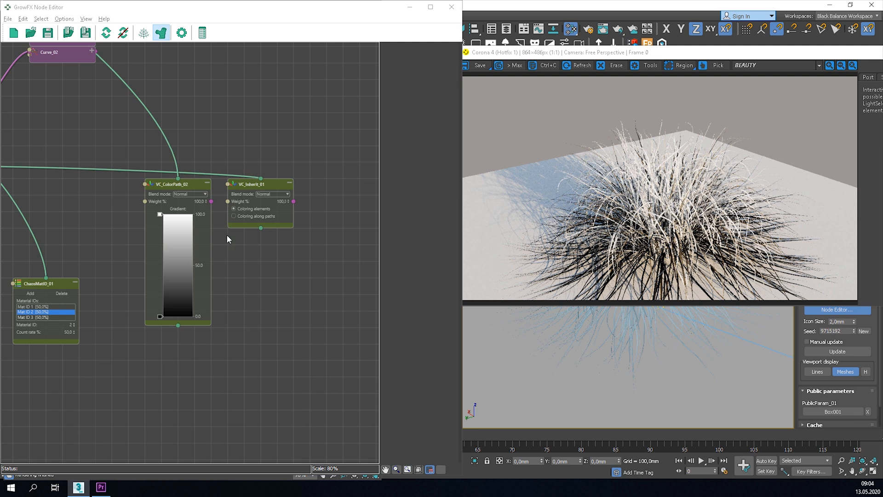
mouse_move(274, 190)
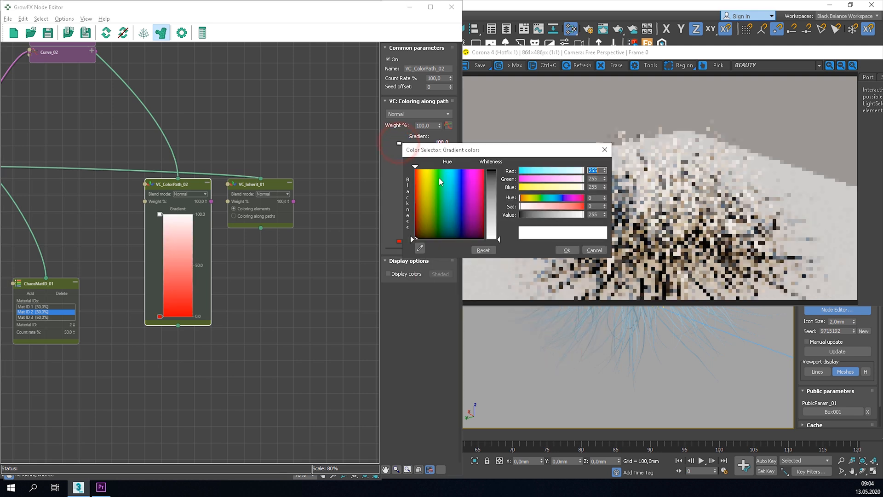
click(415, 169)
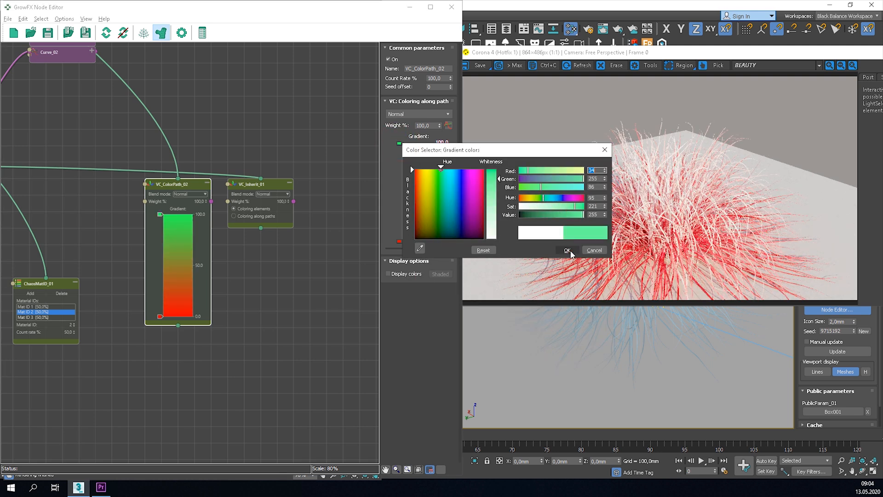
click(567, 251)
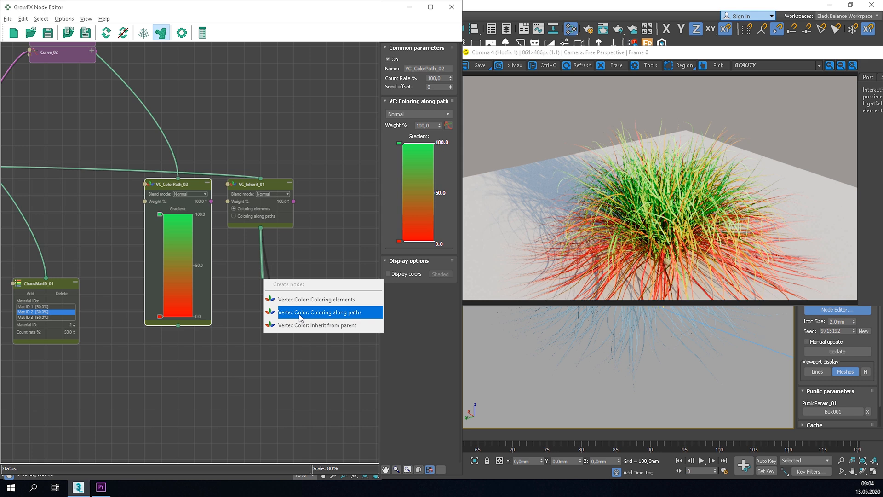
Add a 'Vertex Color: Coloring along paths' node after VC_Inherit_01, blending in Screen mode
click(320, 312)
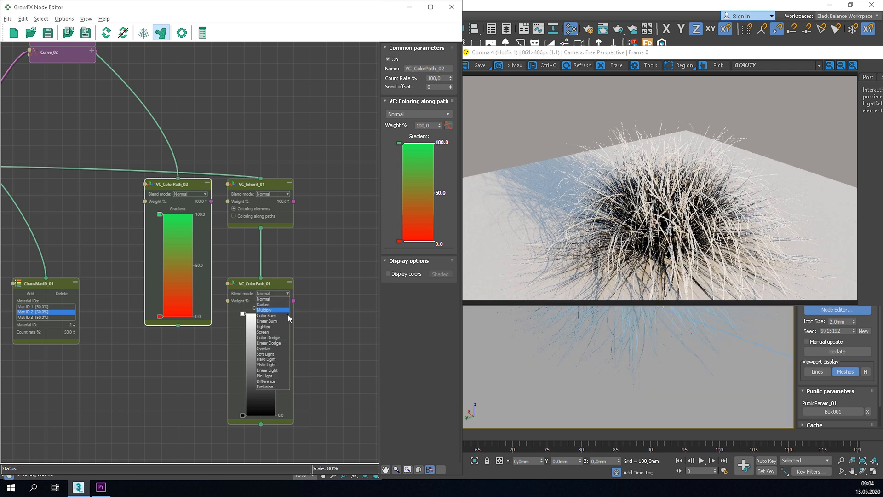
click(264, 310)
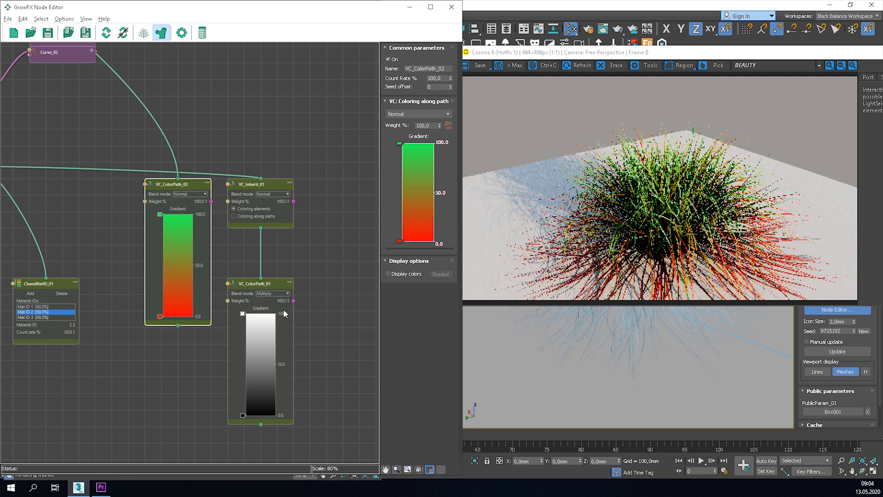
mouse_move(259, 231)
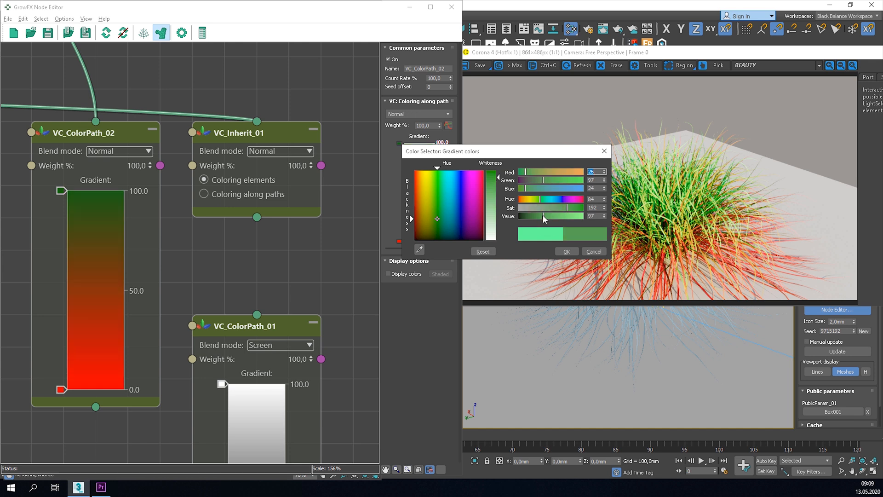
Lower VC_ColorPath_02's stop values to dark green tips and a dark orange-red base
click(565, 252)
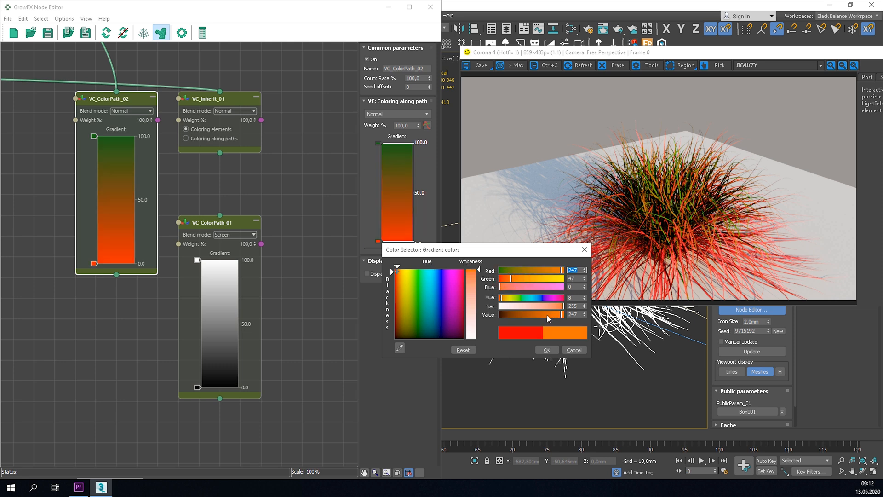
drag(560, 314, 530, 314)
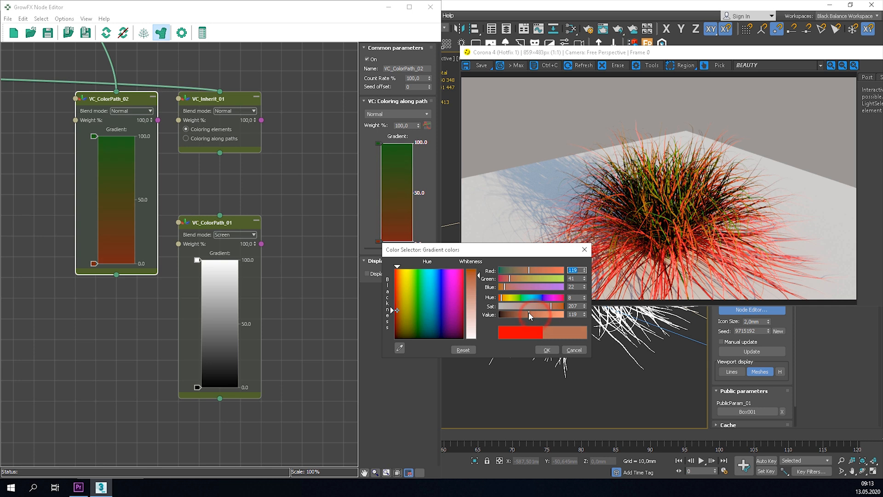
click(545, 350)
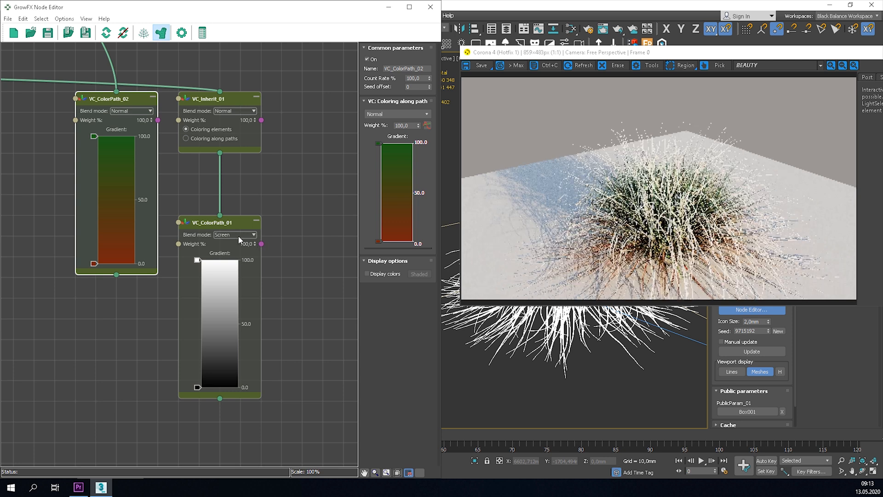
Set VC_ColorPath_01 Weight to 50% and turn its gradient's black flag olive brown
click(235, 235)
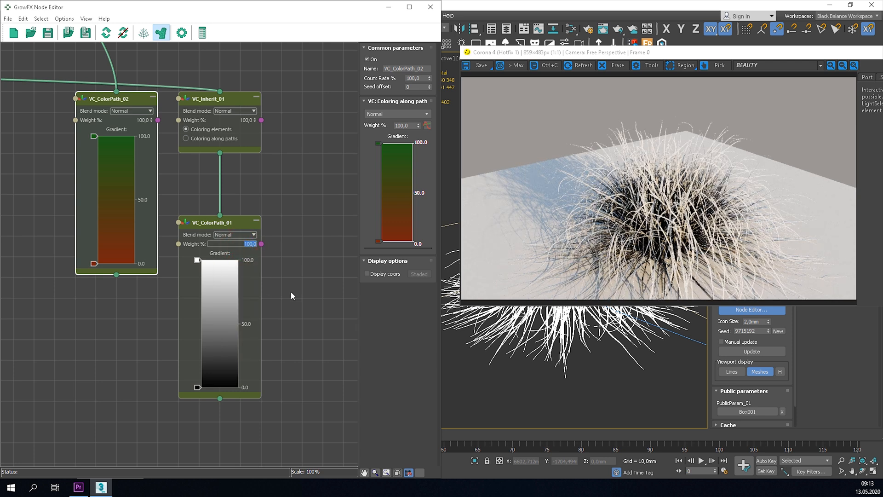
text(50,0)
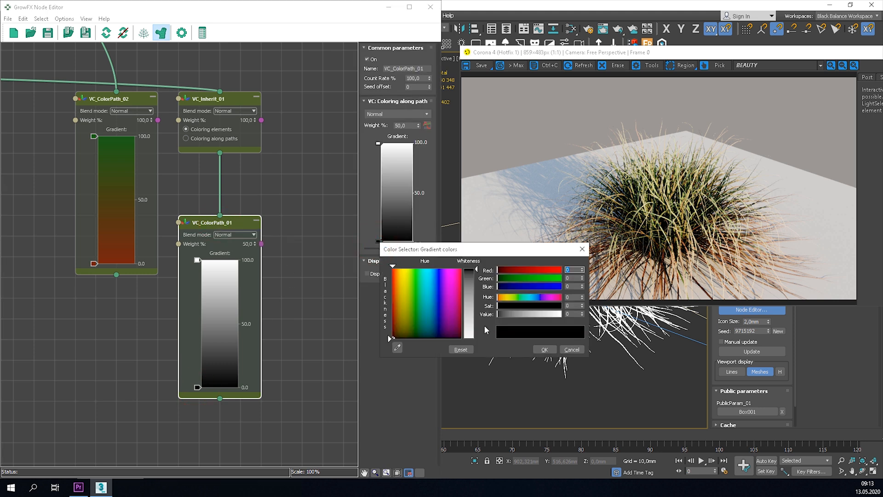
click(404, 308)
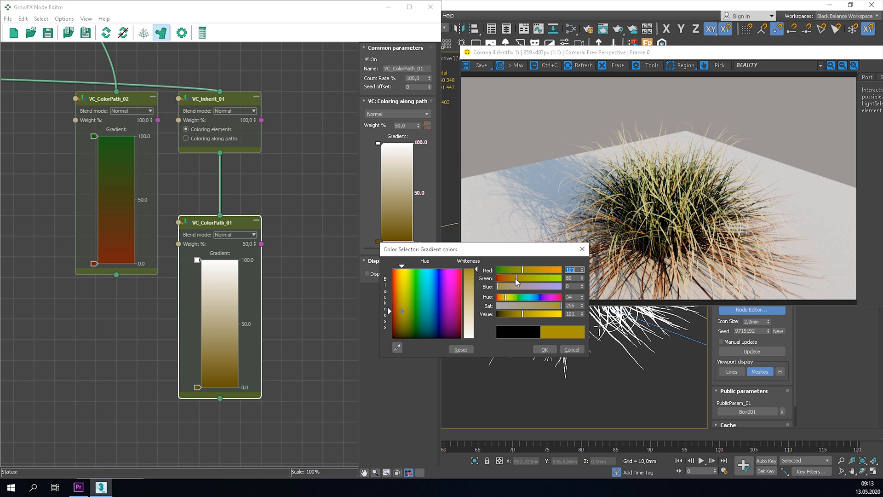
drag(518, 313, 534, 314)
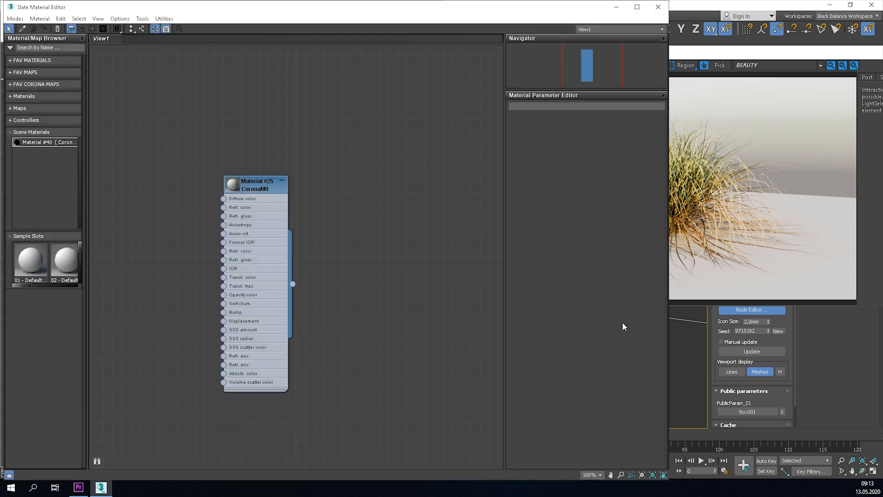
mouse_move(666, 306)
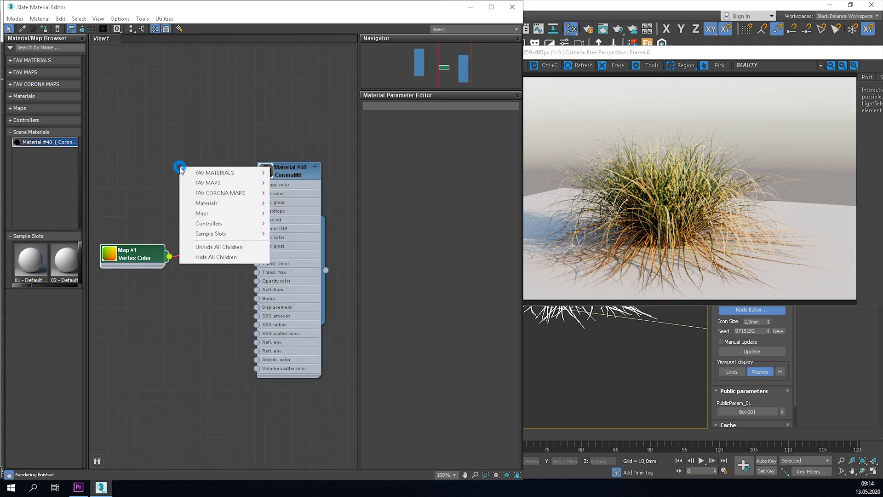
mouse_move(208, 183)
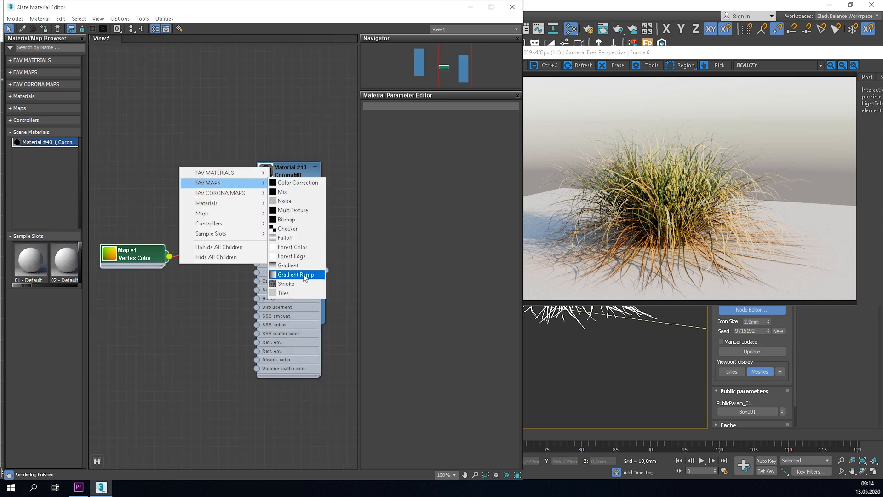
Wire a Gradient Ramp map into the grass material's Diffuse, with a white middle flag
click(295, 275)
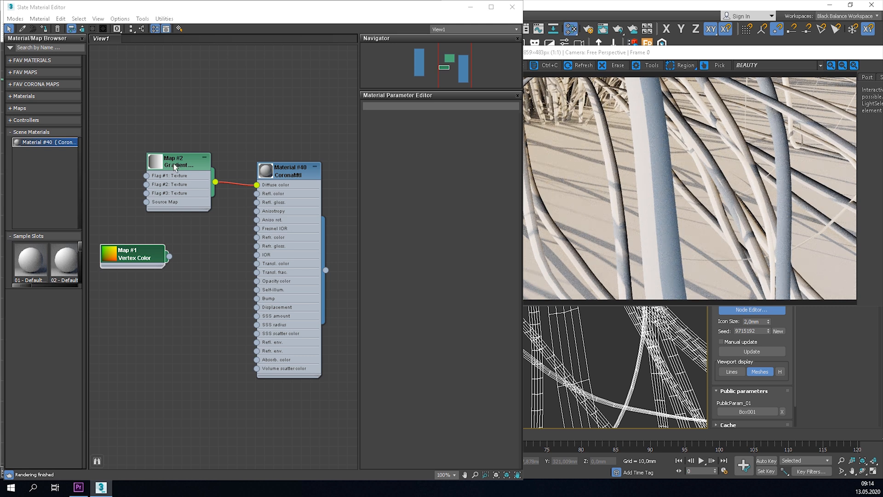
click(177, 162)
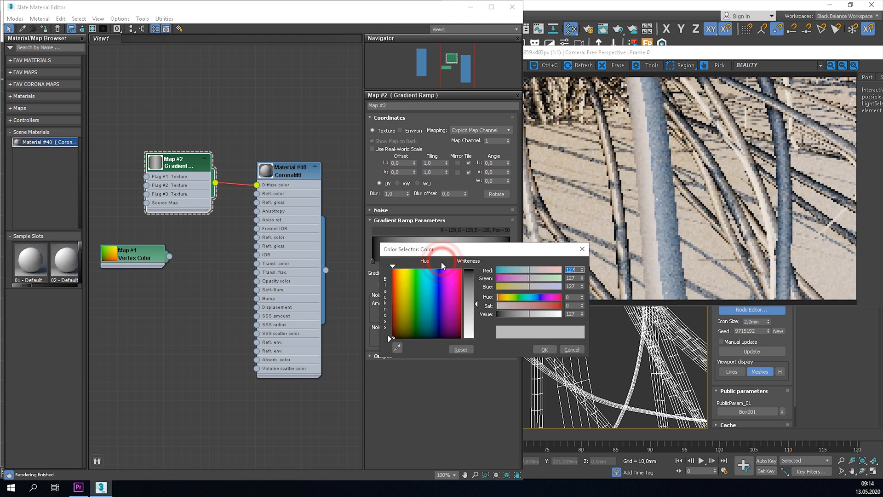
click(543, 349)
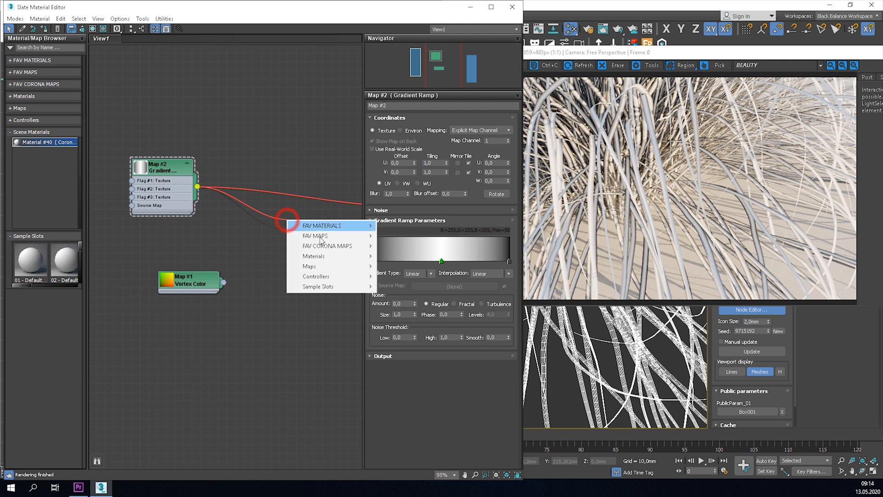
mouse_move(322, 225)
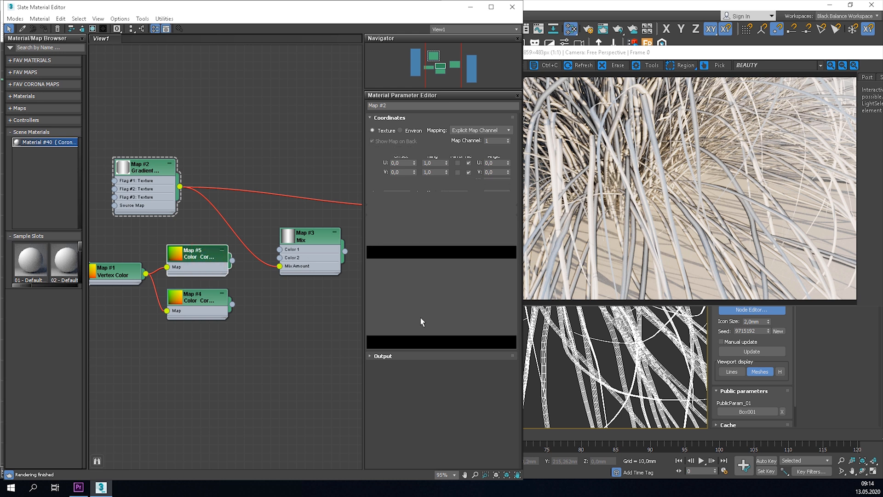
Set Advanced lightness gains on Color Correction maps #4 and #5 and wire them into the Mix map
click(198, 259)
text(11)
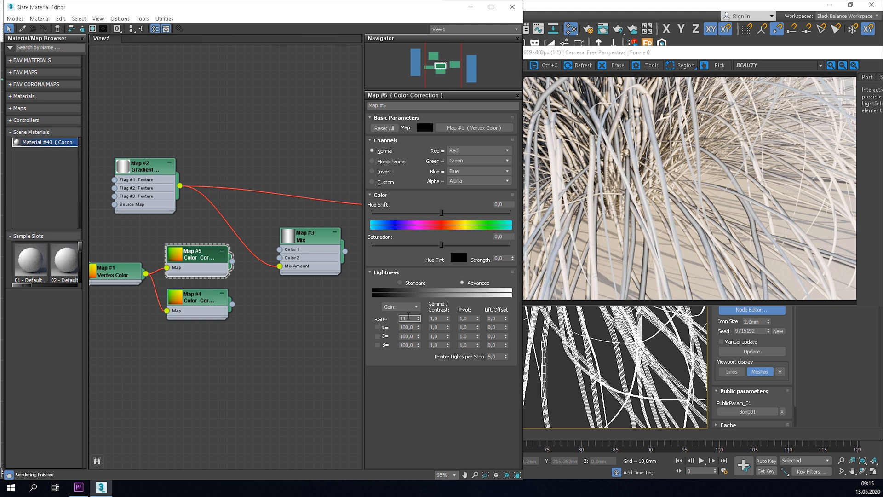
click(198, 300)
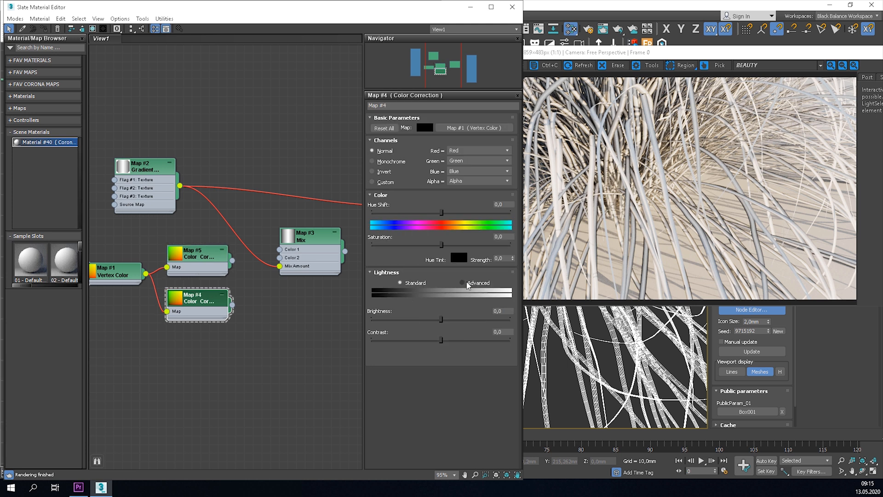
click(462, 282)
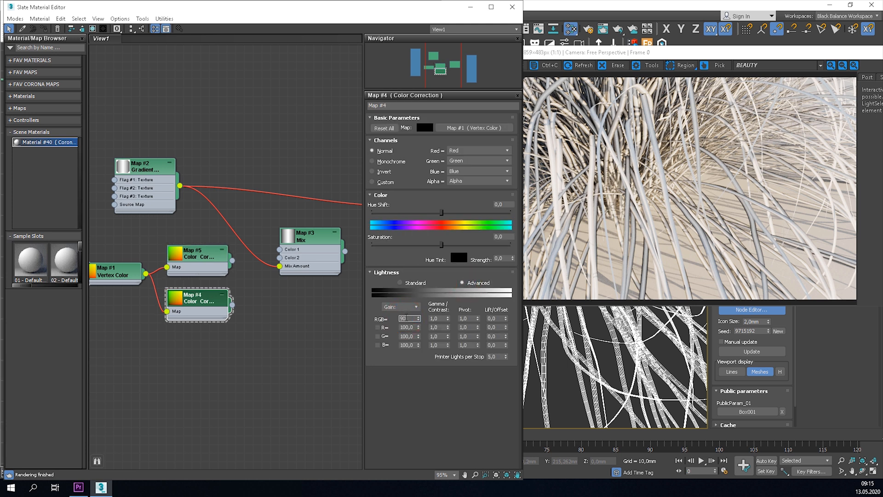
click(307, 233)
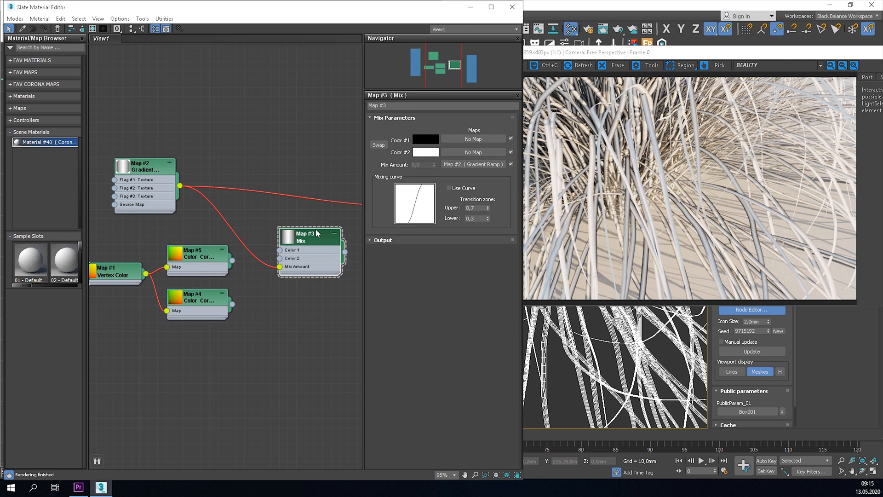
drag(197, 253, 198, 331)
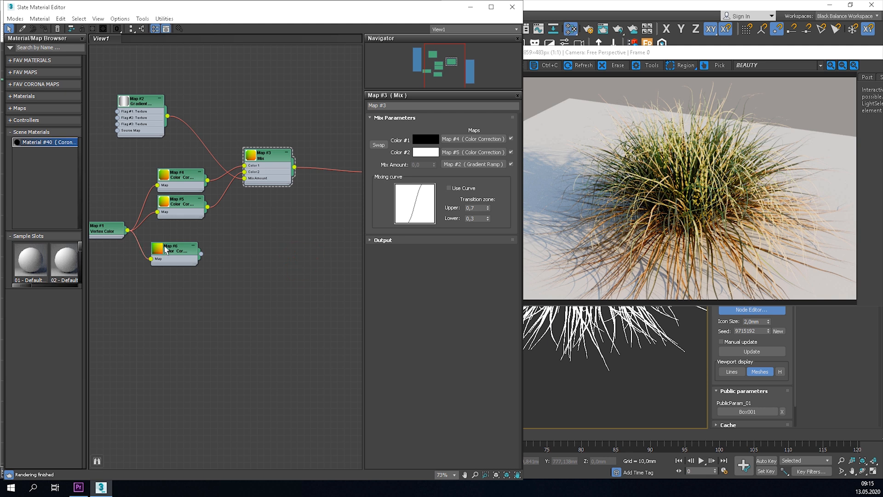
Switch Map #6 to Advanced lightness and wire it into the material's Transl. color
click(175, 251)
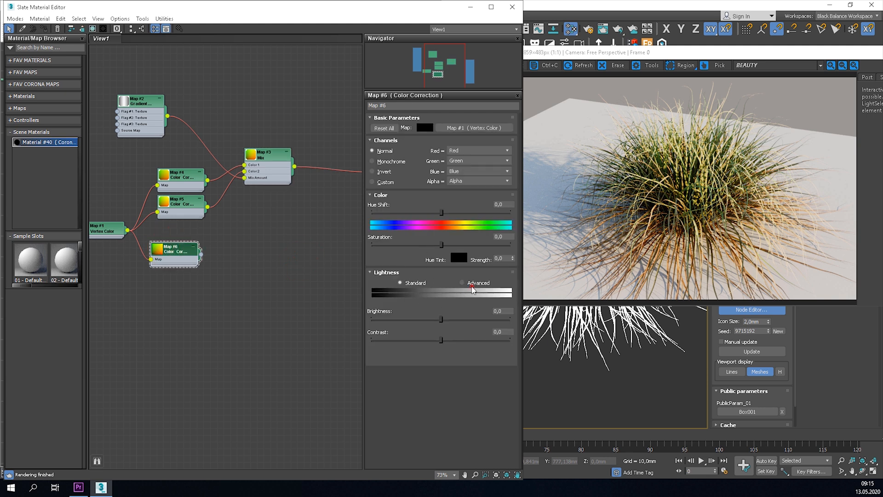
click(464, 283)
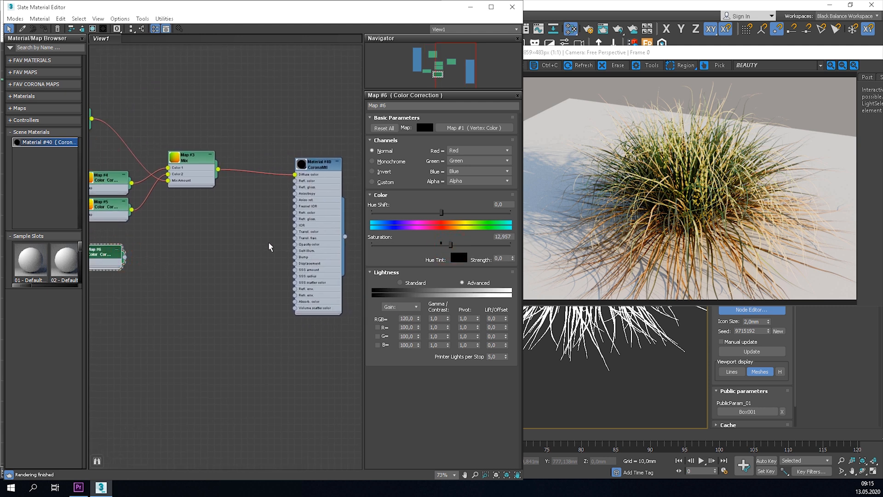
drag(123, 257, 297, 237)
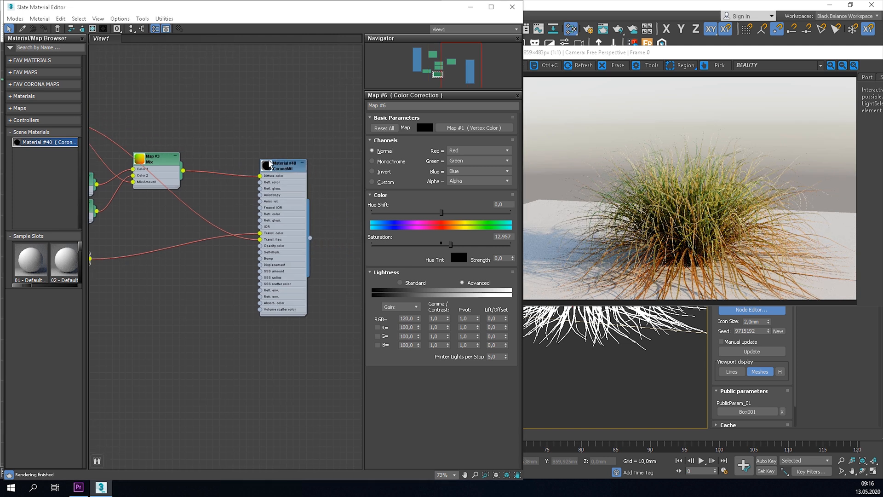
Set the translucency fraction map amount to 33 and the base fraction to 0.5
click(282, 164)
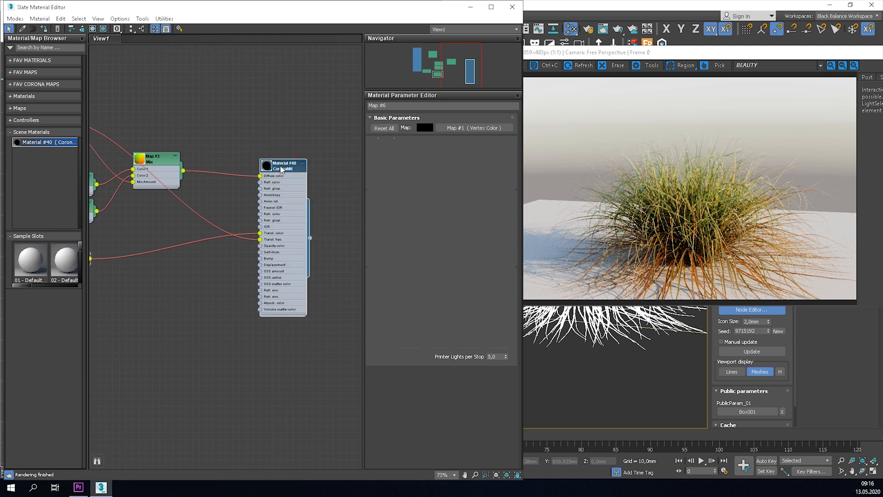
click(283, 164)
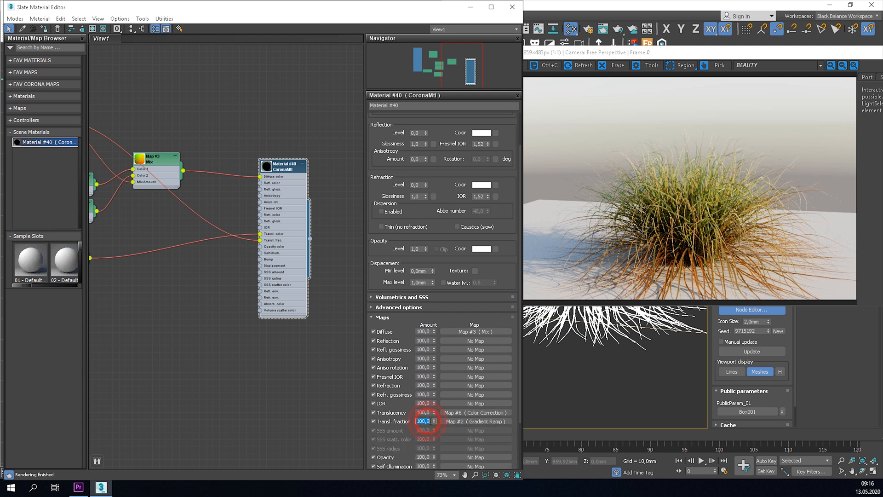
text(33,0)
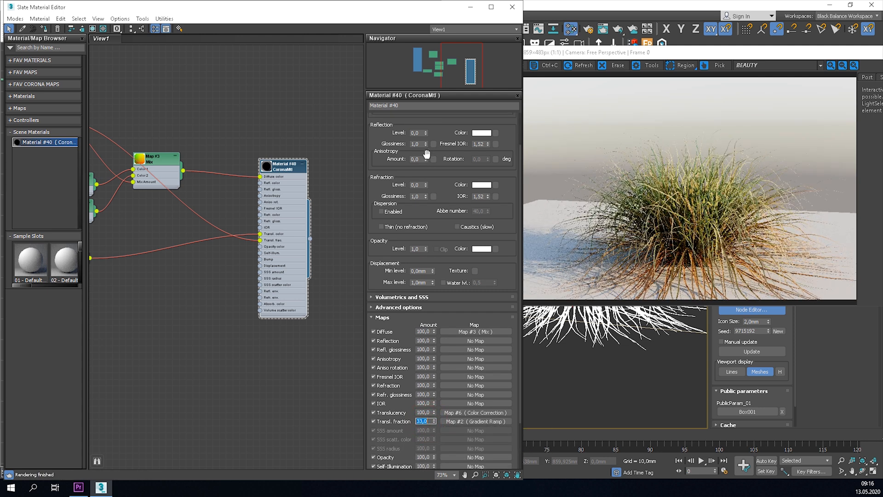
click(396, 118)
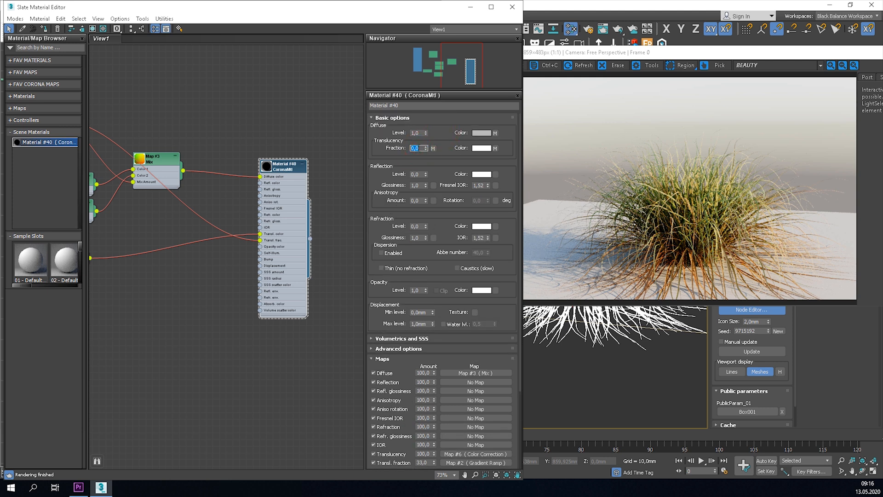
text(0,5)
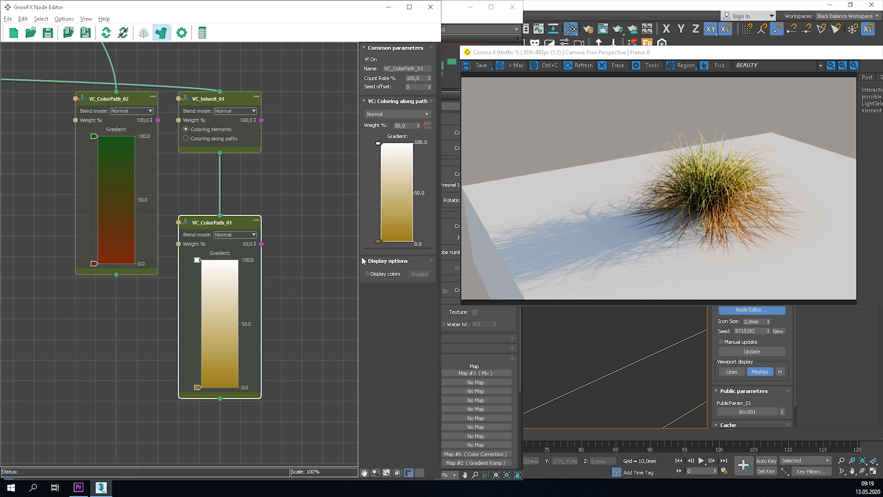
Raise the Value of VC_ColorPath_01's bottom gradient flag for a brighter golden yellow
click(380, 243)
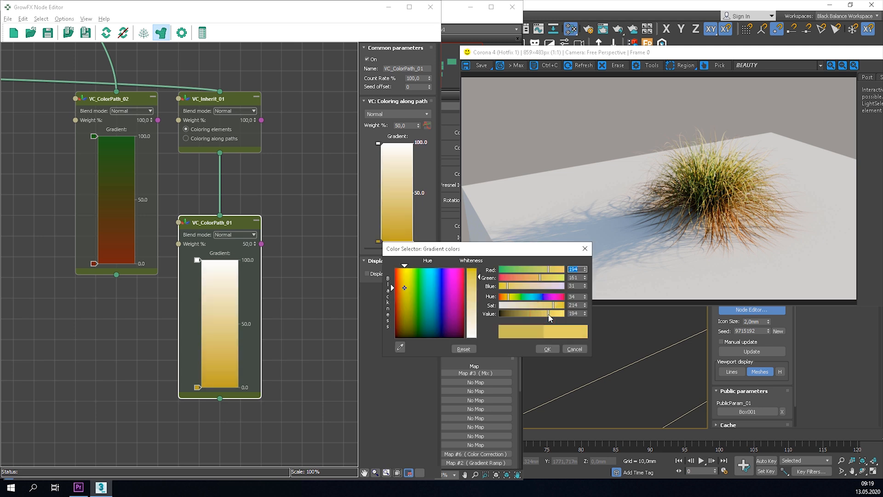
drag(542, 314, 551, 313)
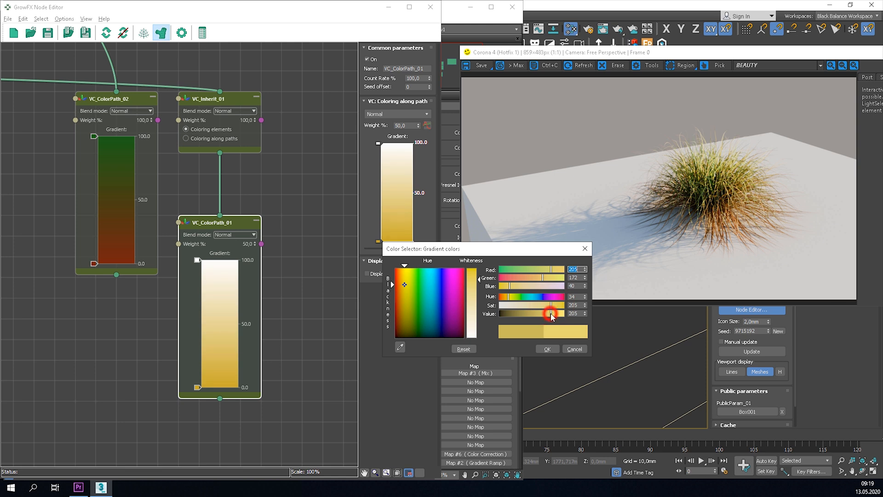
click(546, 349)
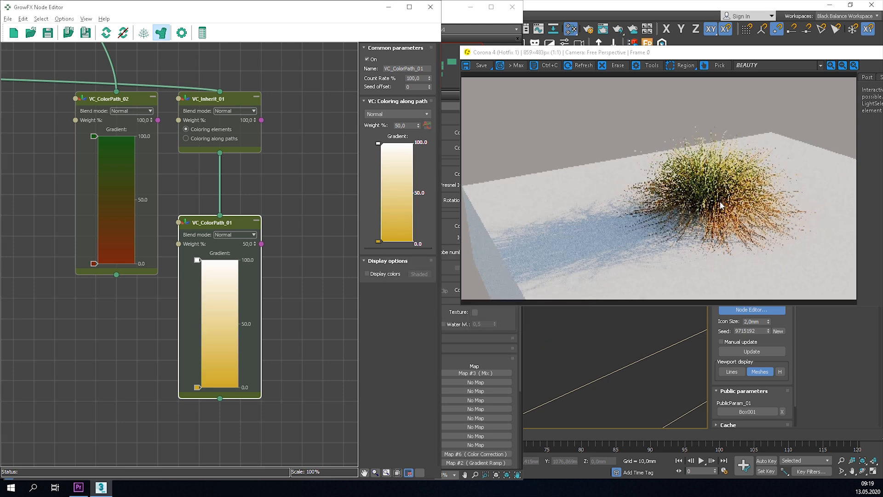